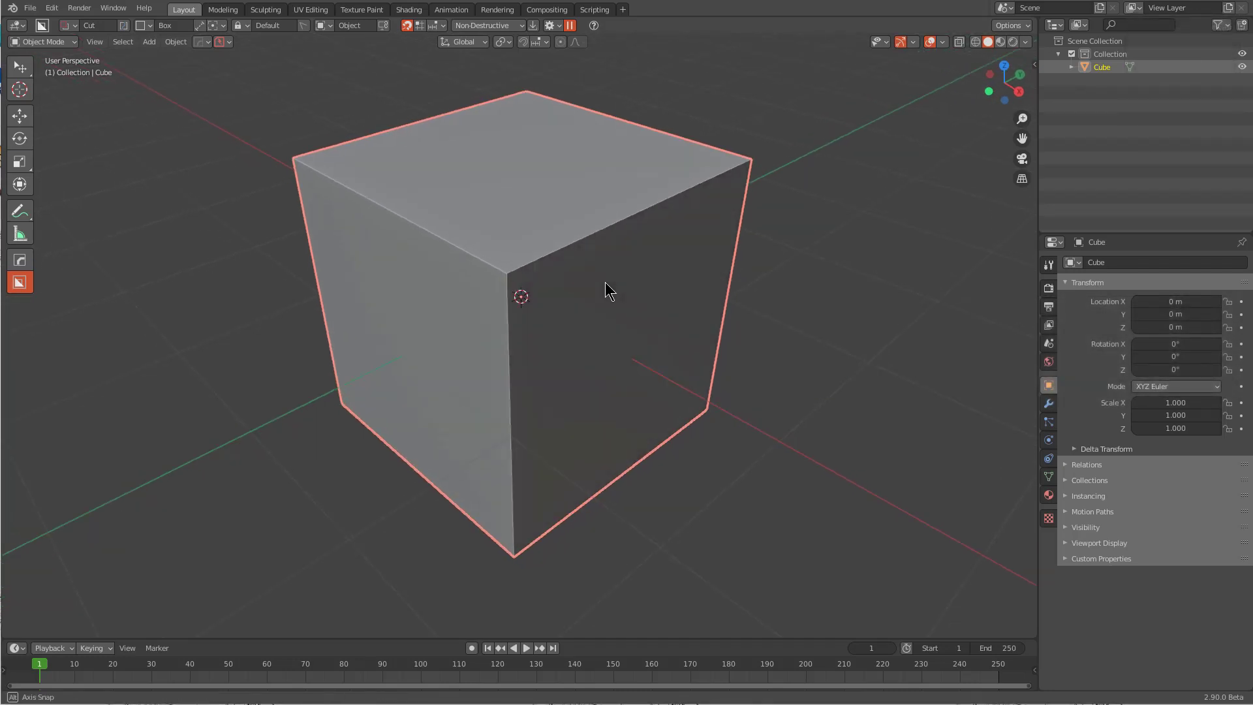
Bevel the cube's top edge into a many-segment curve and add about 11 loop cuts across it.
middle_click(603, 290)
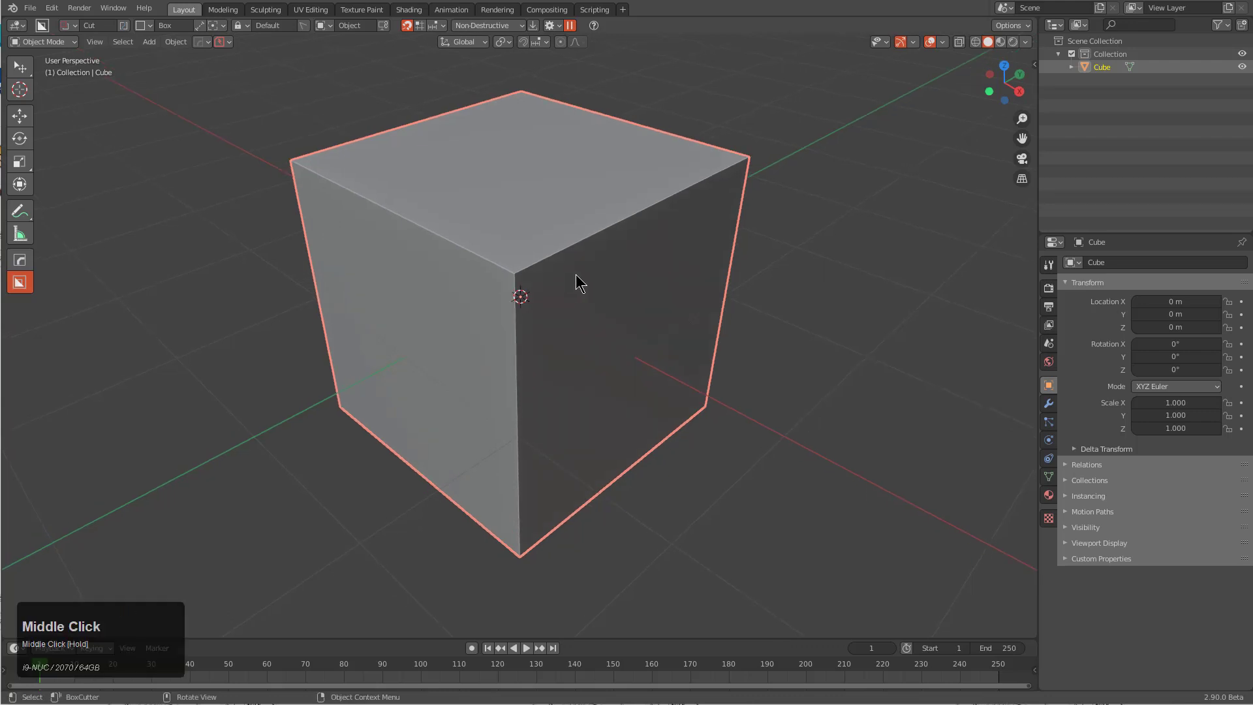
key("Tab")
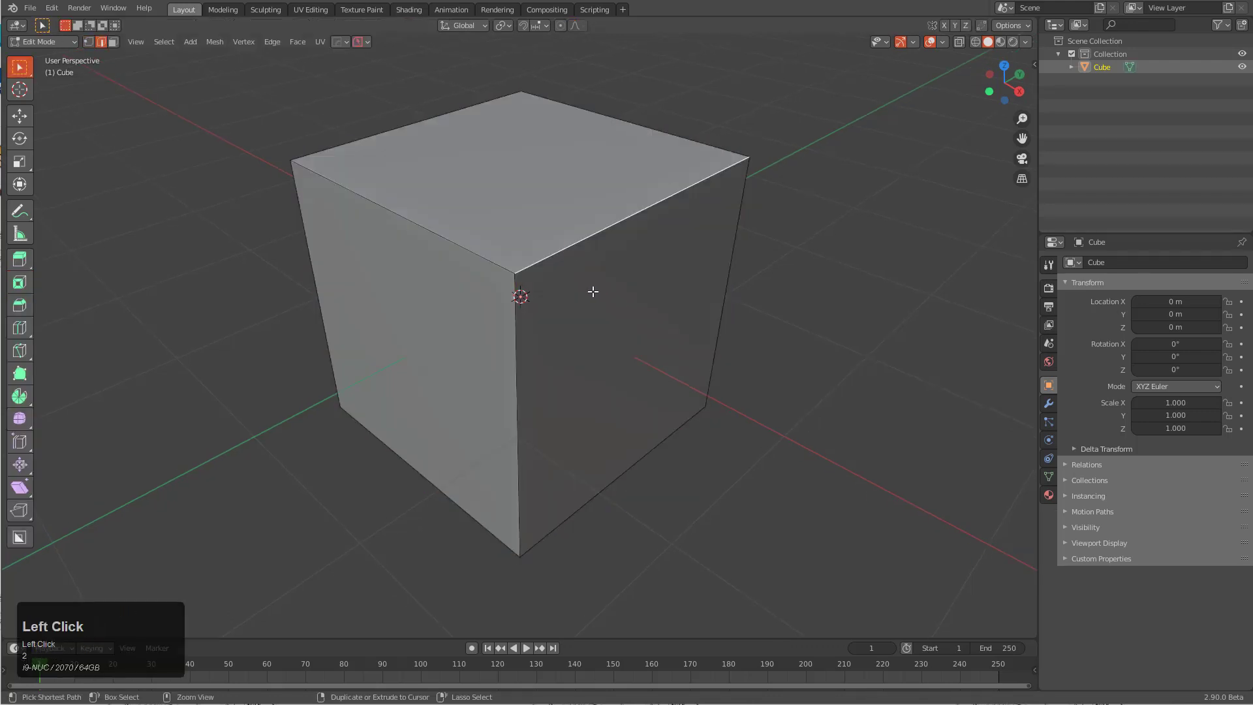
left_click_drag(592, 291, 609, 375)
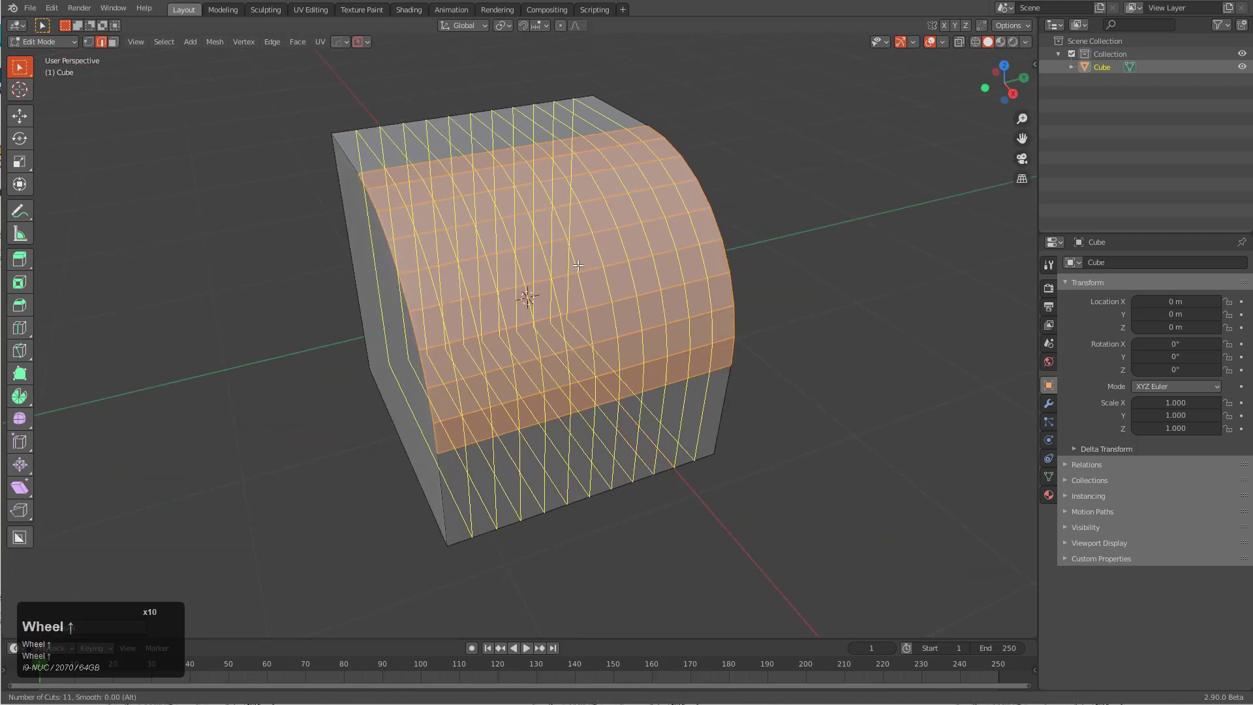
scroll("down", 3)
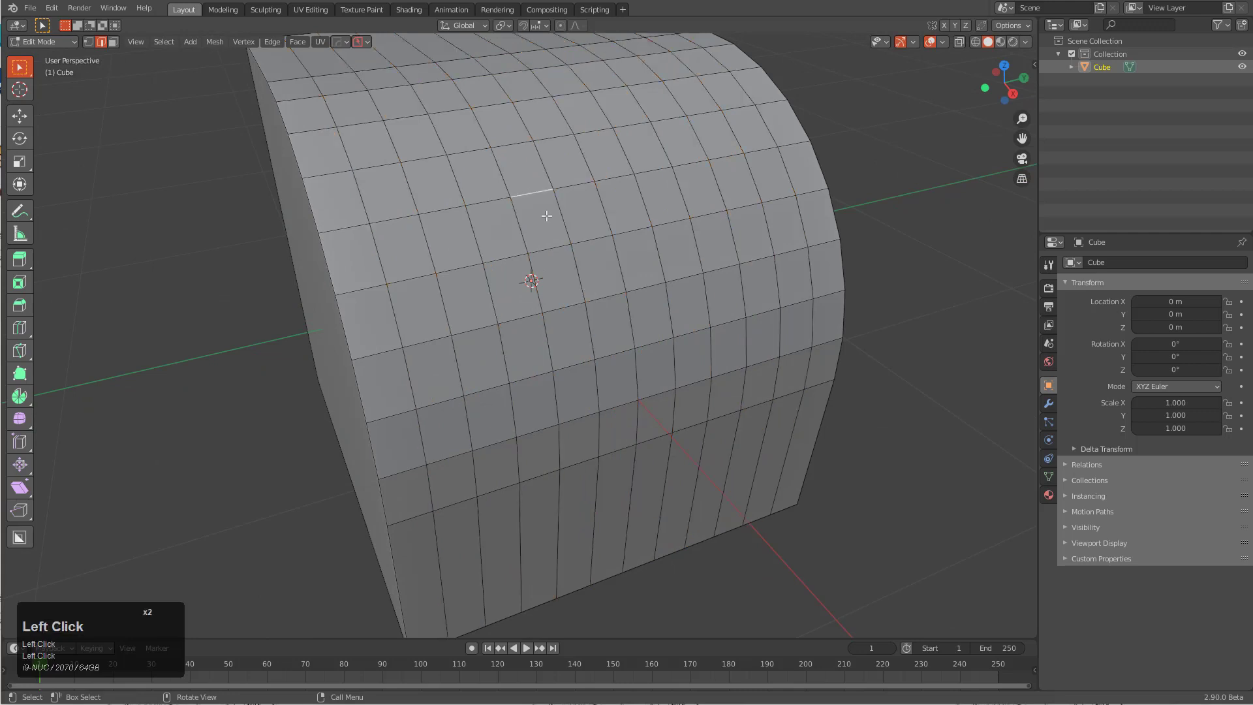
right_click(689, 214)
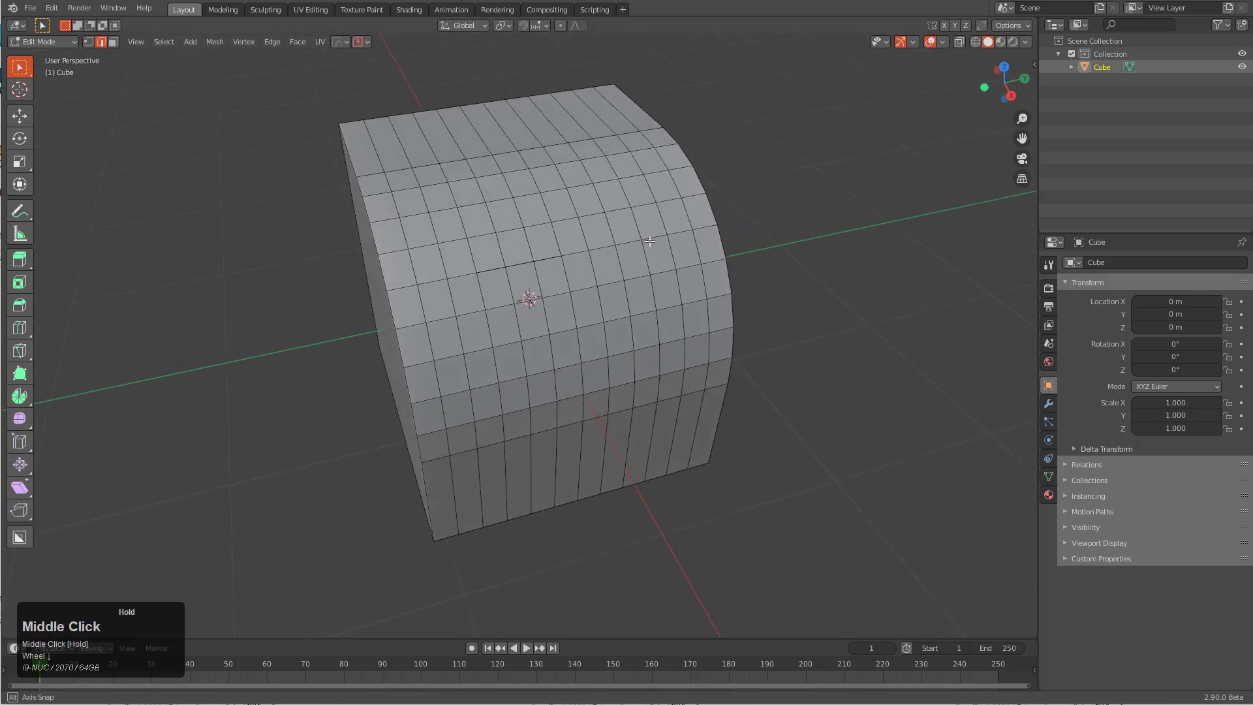
Cut a BoxCutter recess, side notch and bottom slot into the block, then inspect the cut-outs.
key("Tab")
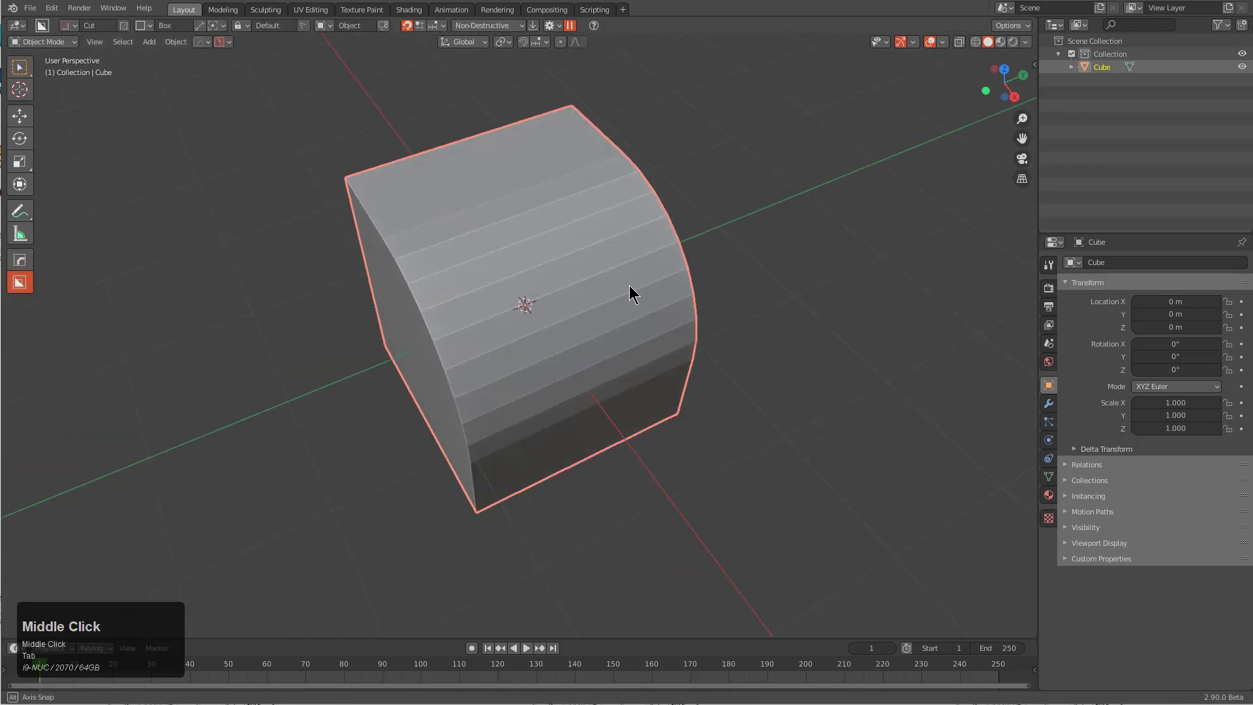
left_click_drag(632, 294, 520, 158)
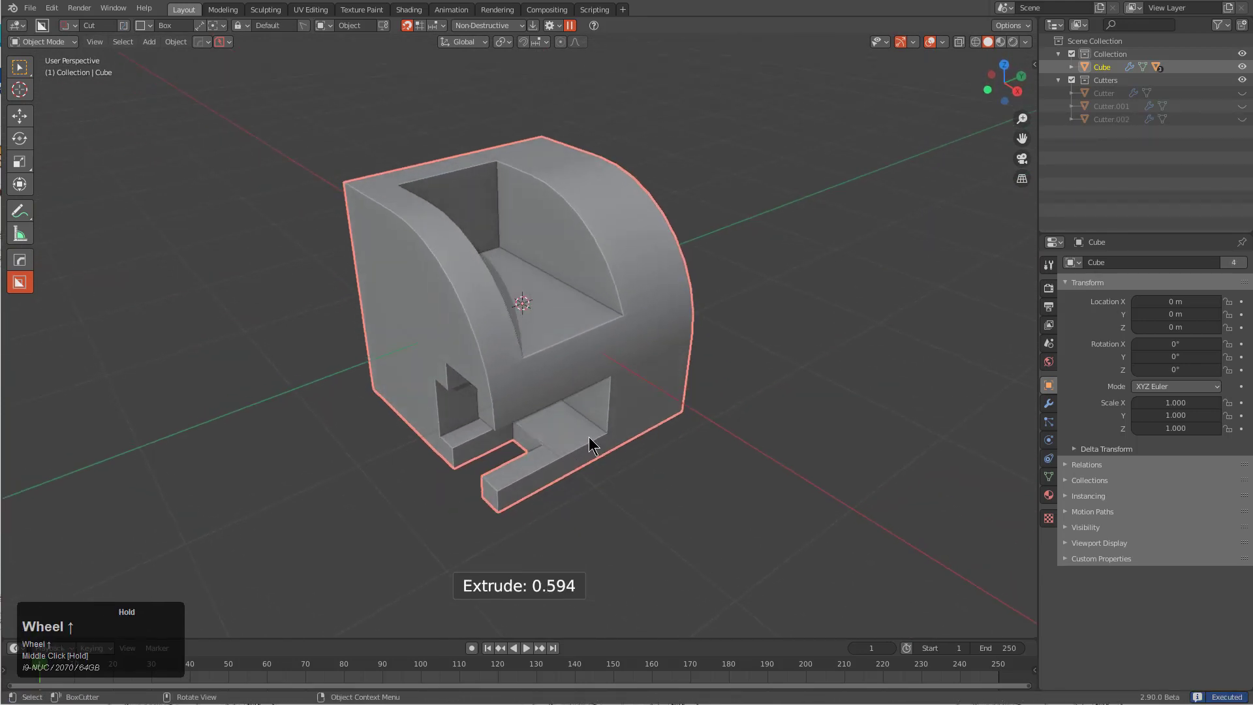
key("Tab")
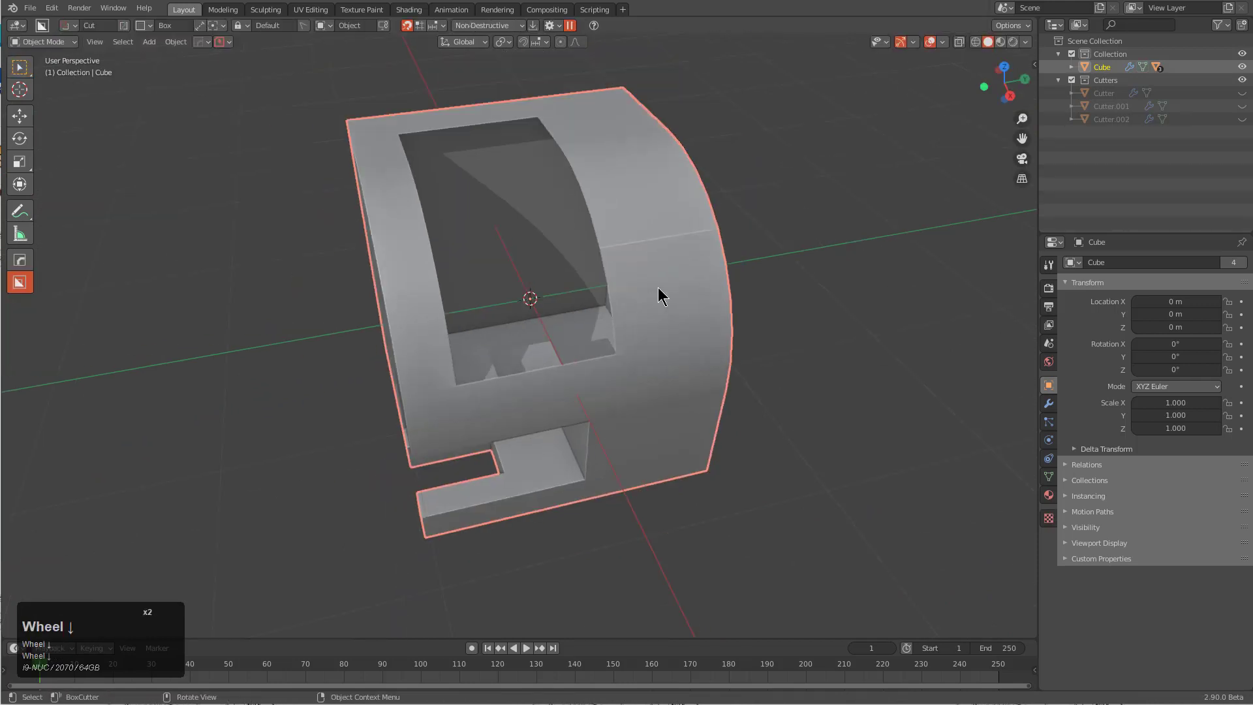
left_click_drag(659, 297, 719, 280)
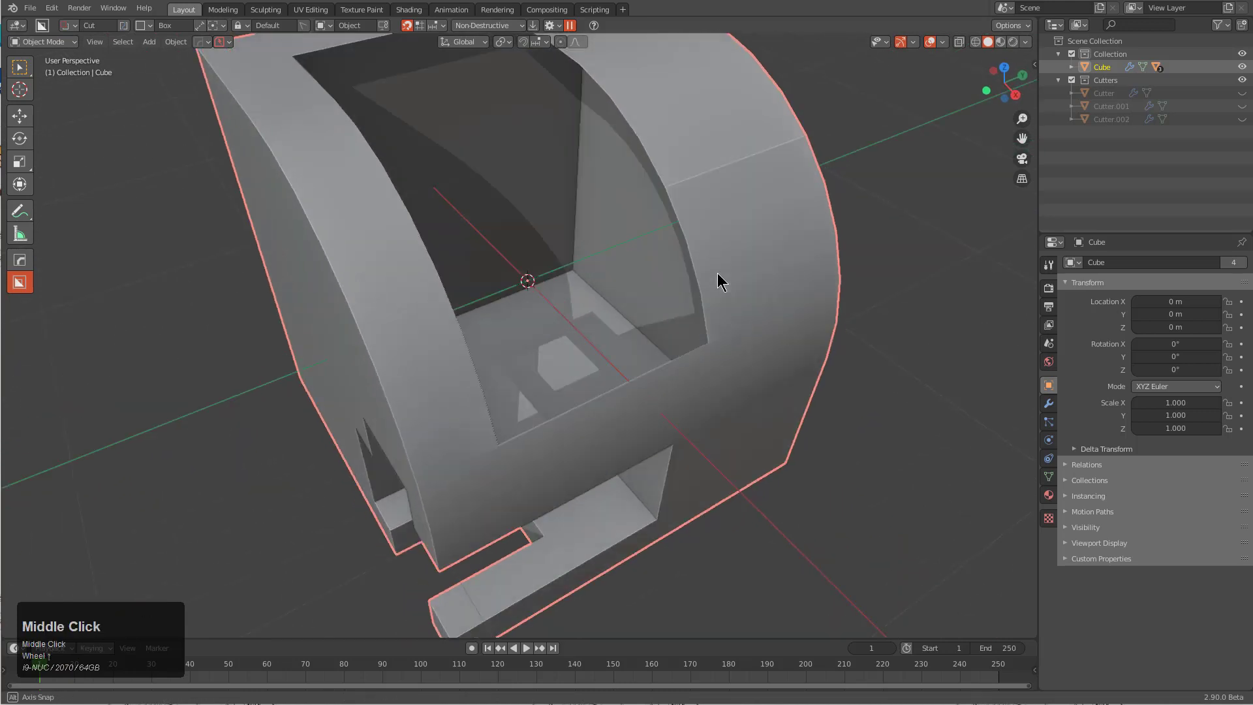
left_click_drag(719, 281, 628, 318)
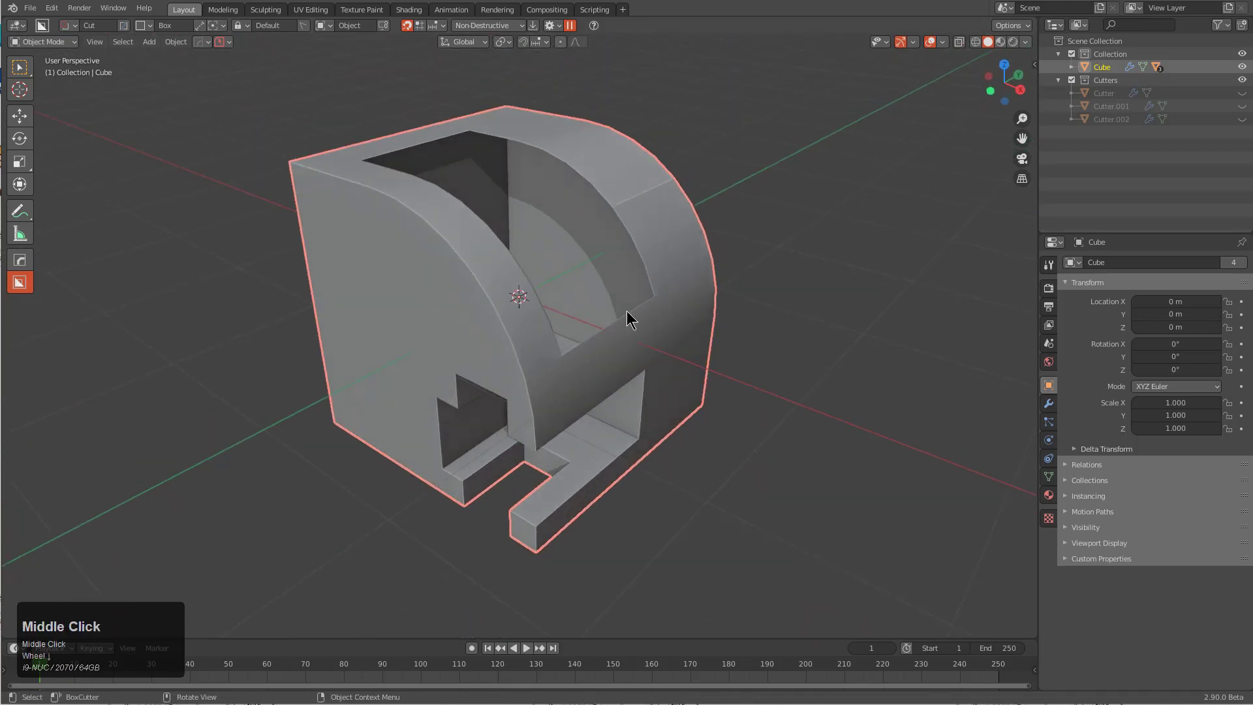
Select all vertices and merge the overlapping ones by distance.
key("Tab")
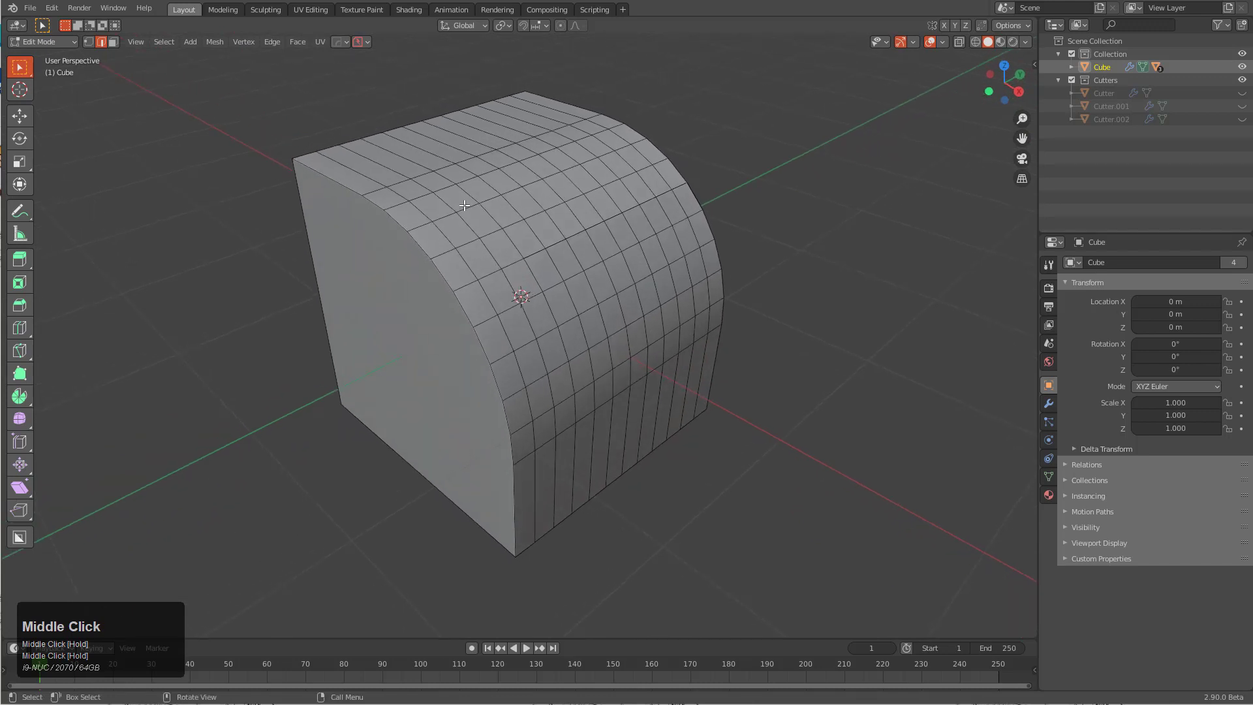
key("a")
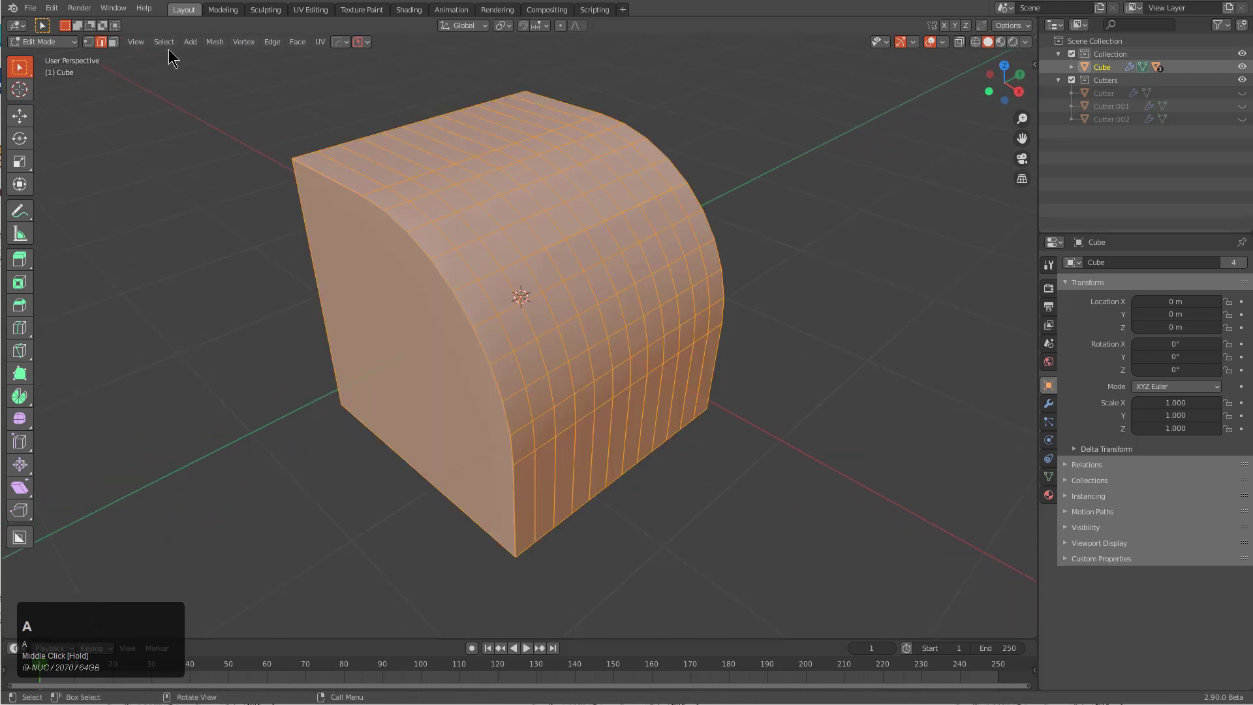
left_click(165, 41)
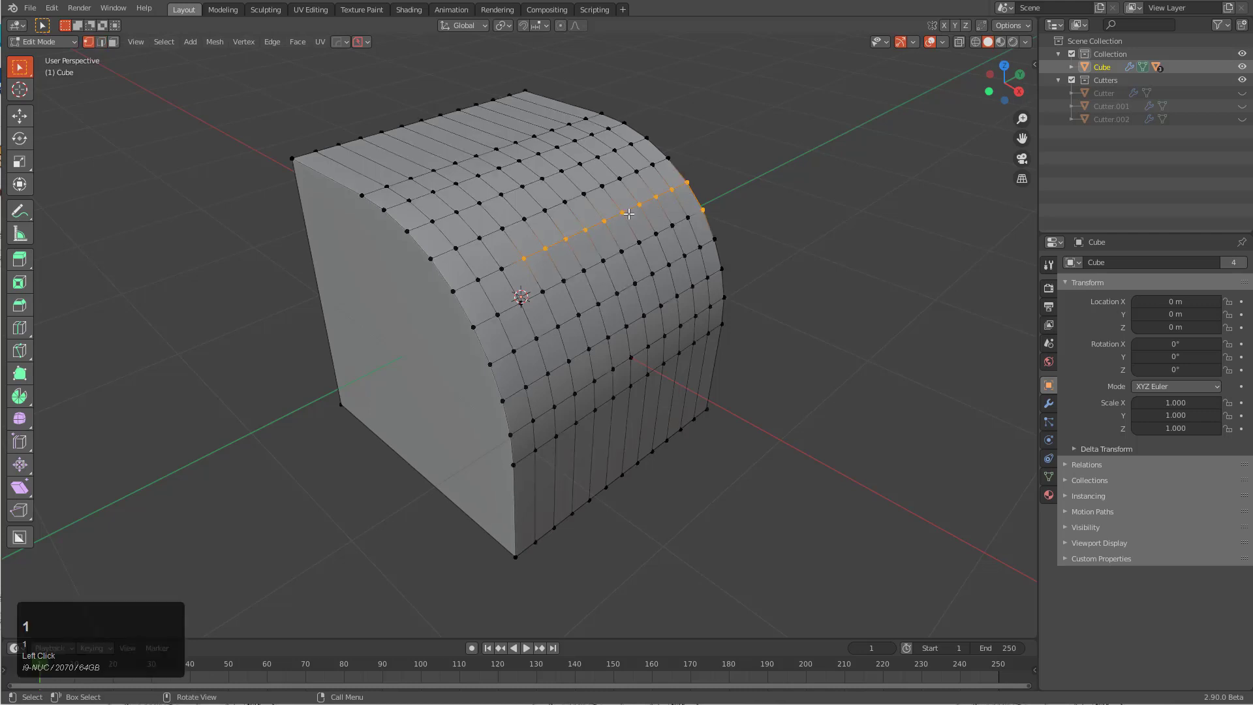
right_click(629, 214)
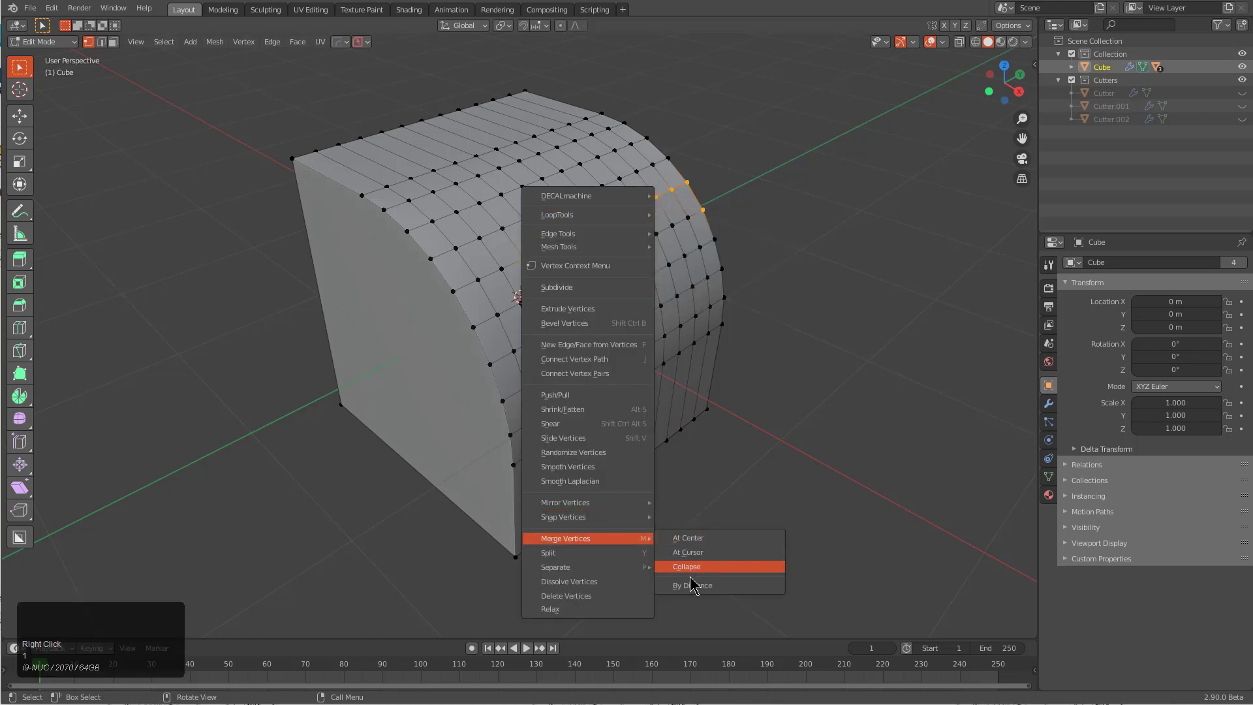
left_click(685, 565)
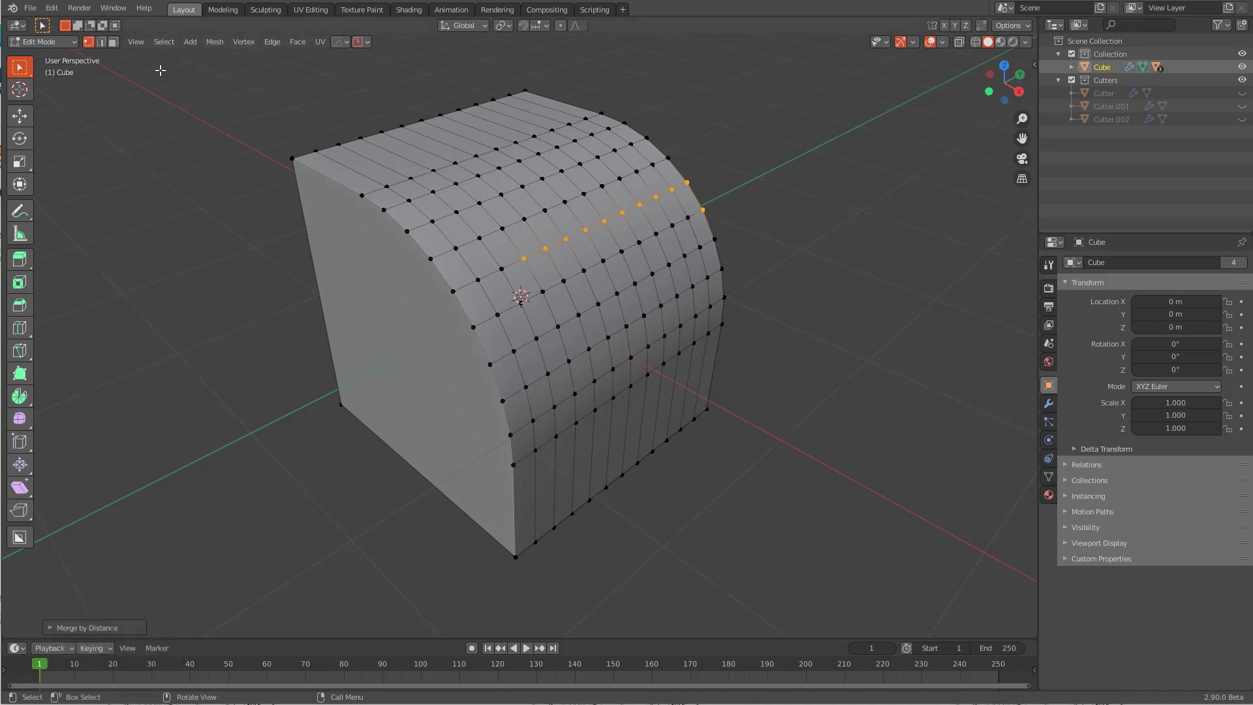
Select all again and run Select Boundary Loop to confirm no open edges remain.
key("a")
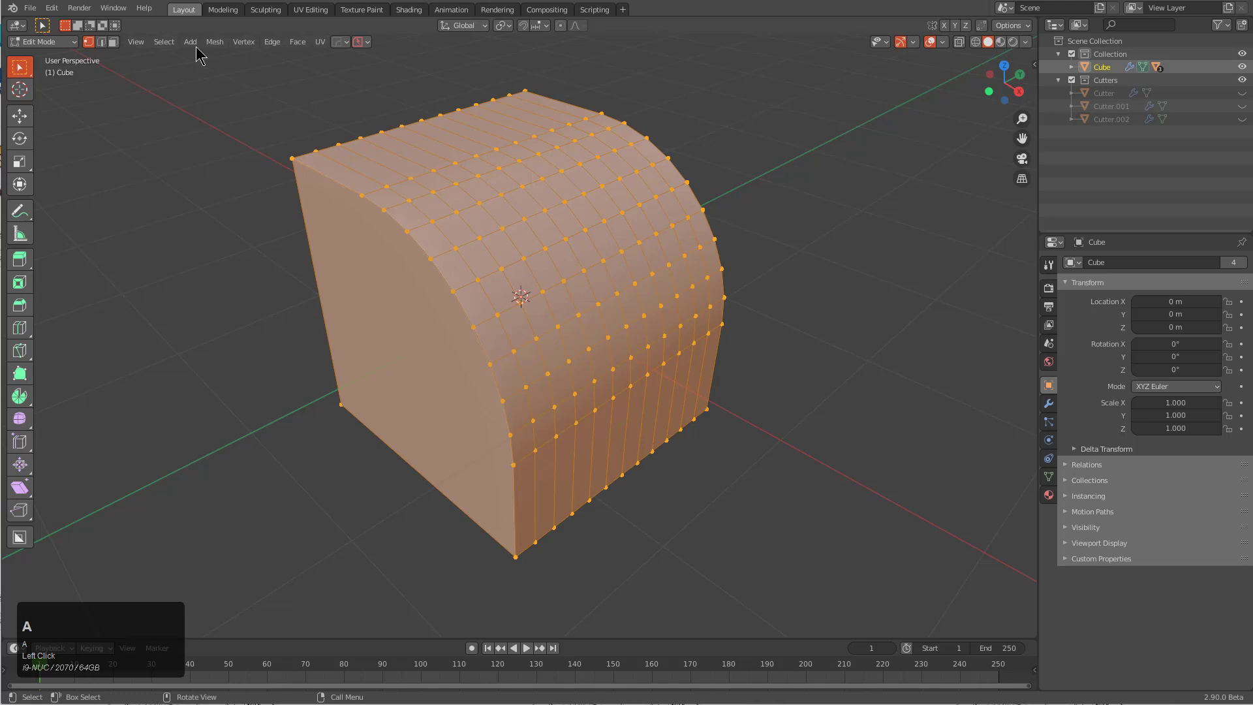
mouse_move(151, 52)
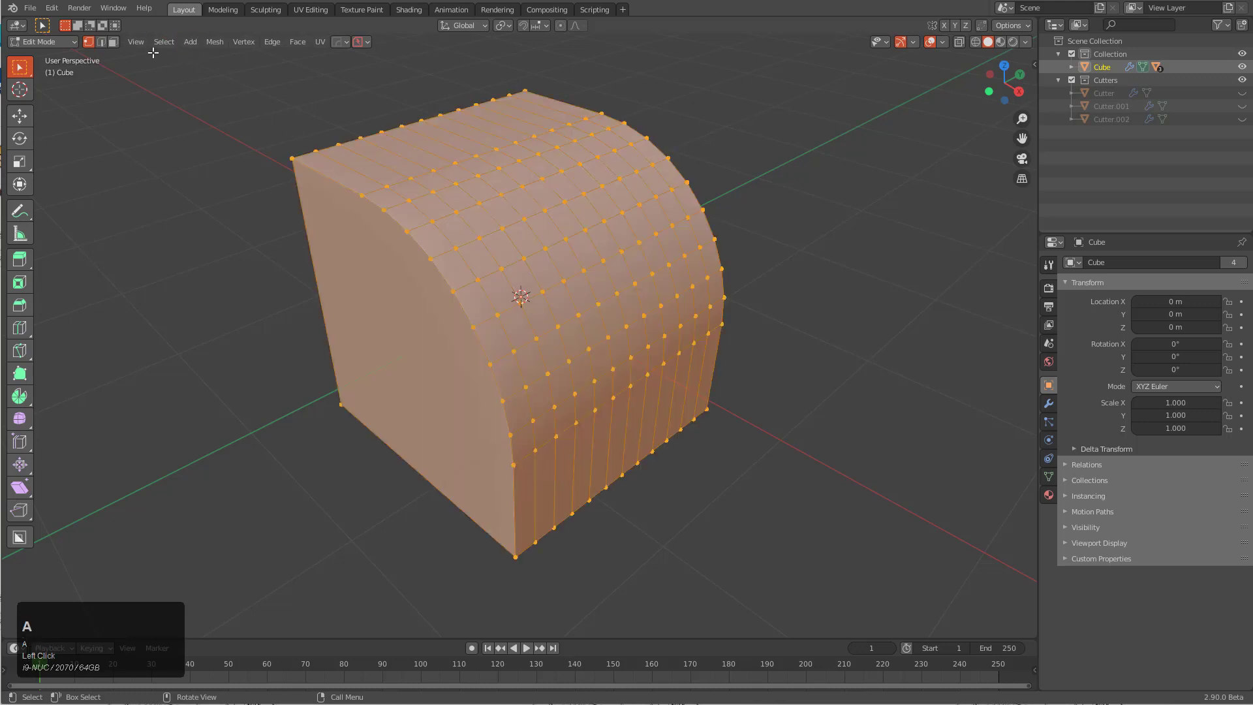
left_click(165, 42)
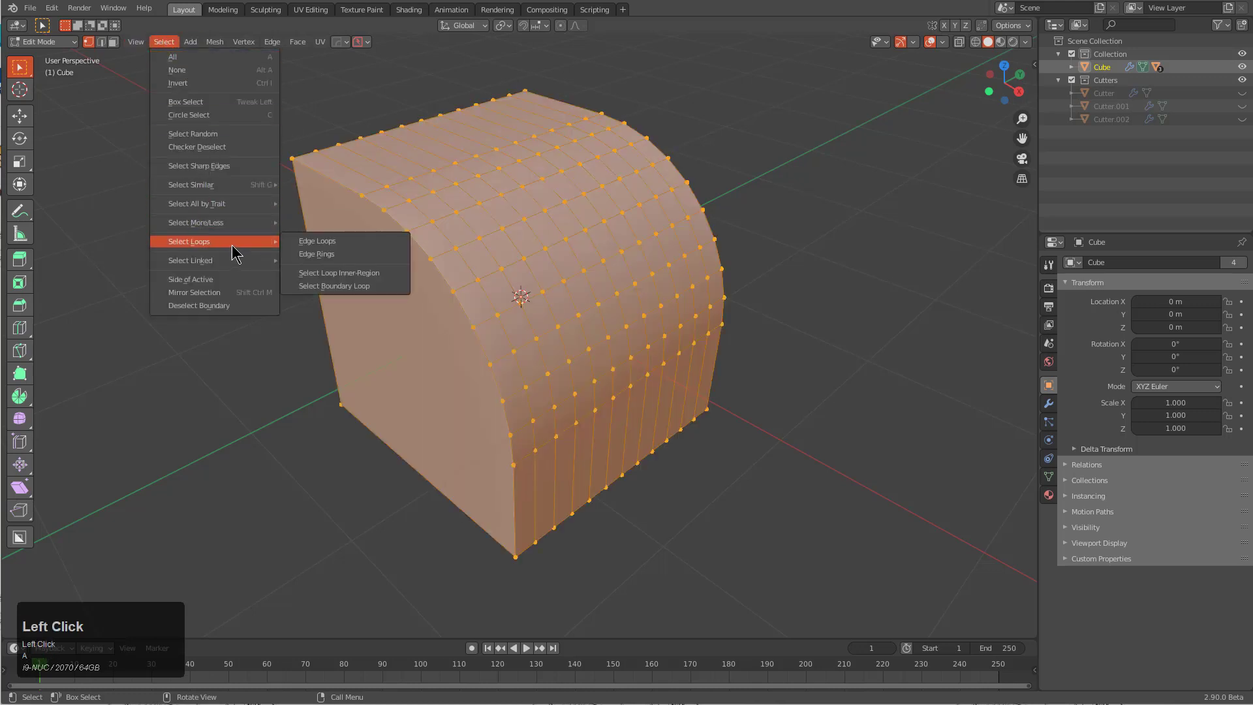
left_click(401, 271)
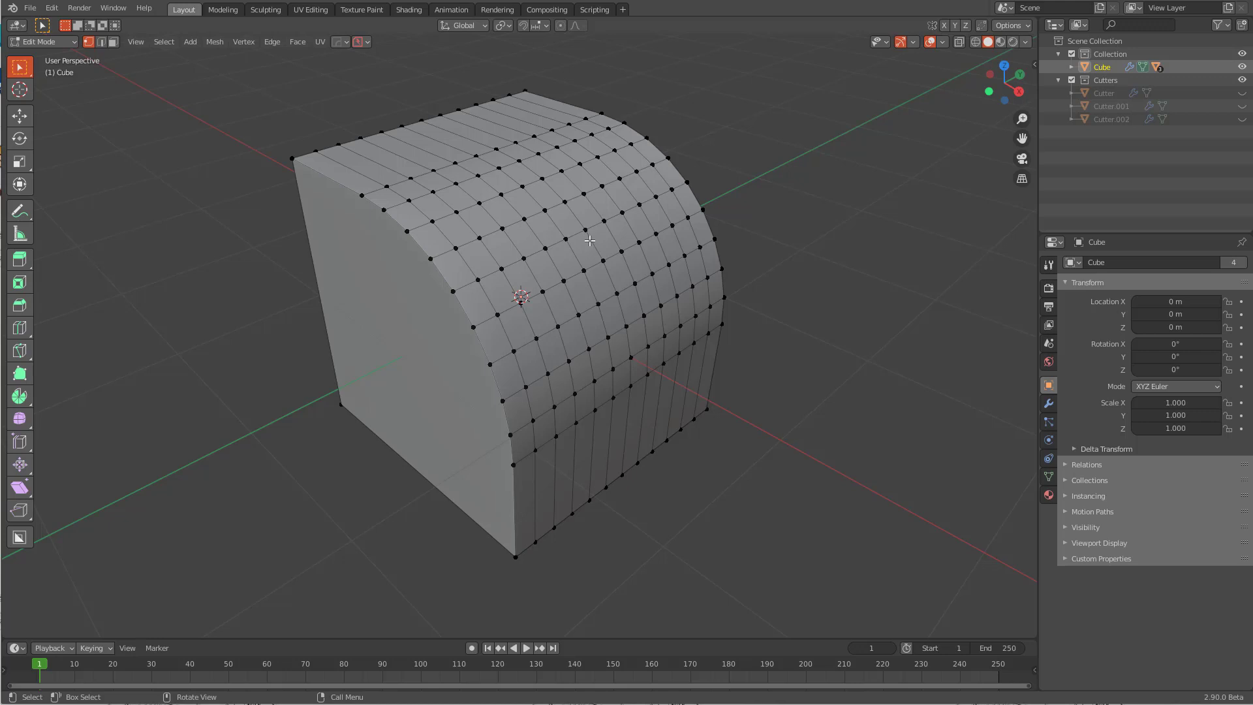
Add a Mirror modifier across the block's Y axis using the mirror gizmo.
key("Tab")
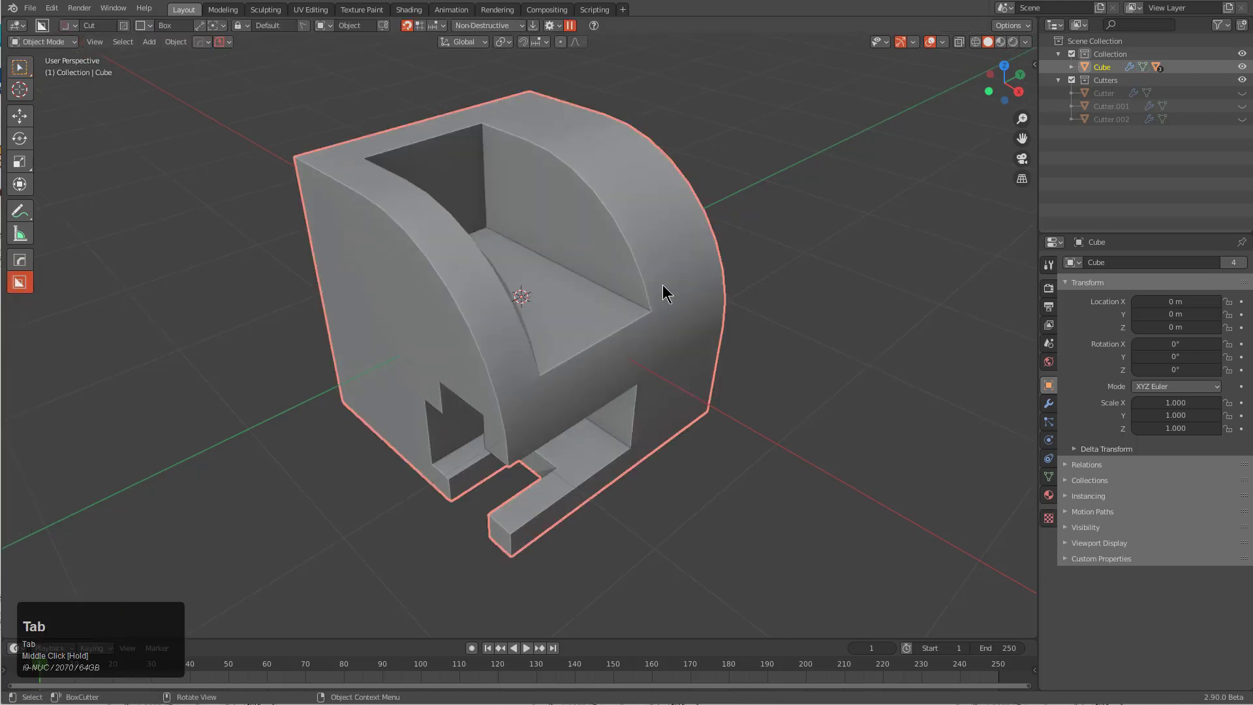
left_click_drag(663, 291, 623, 287)
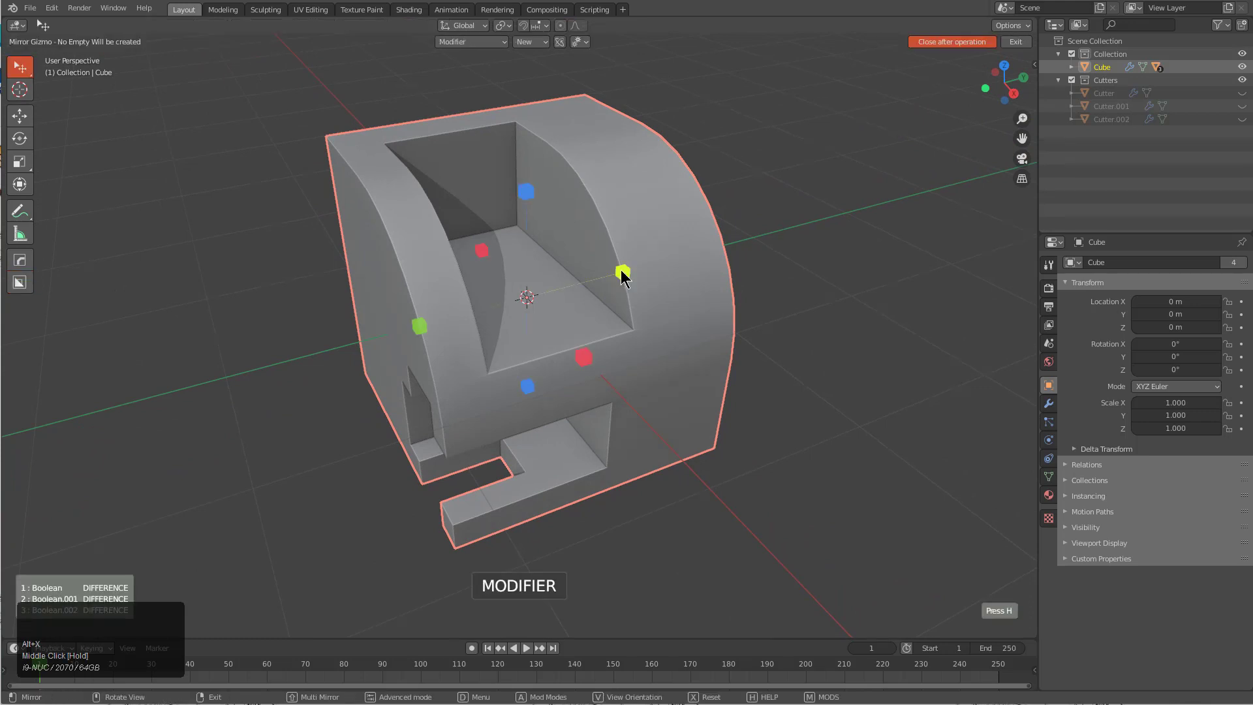
key("h")
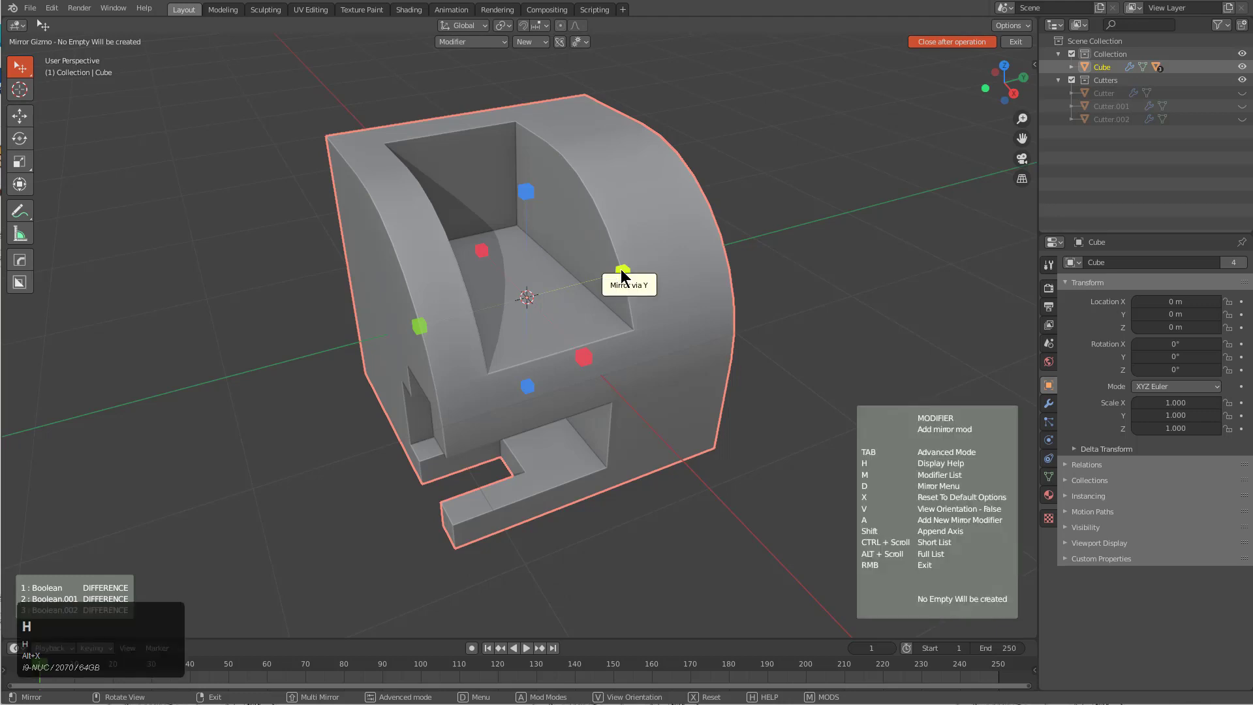
scroll("down", 3)
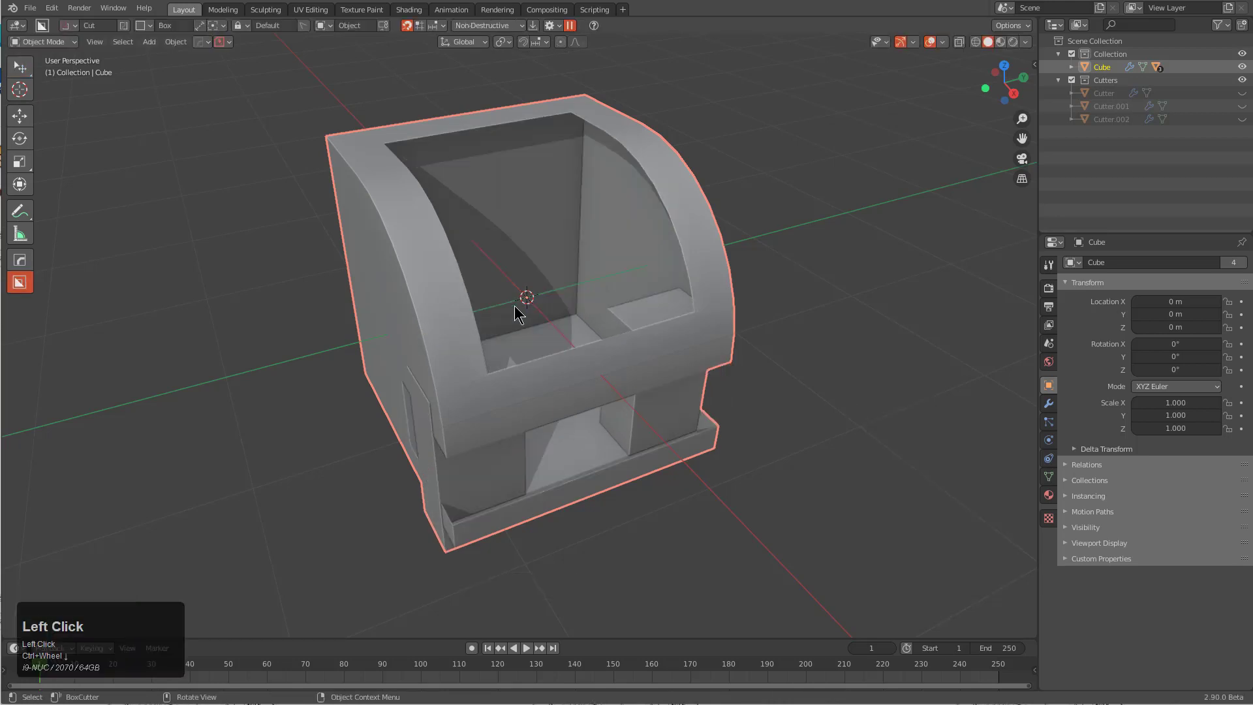
Toggle the mirror and boolean modifiers' visibility in the HOps list to inspect each effect.
left_click_drag(519, 312, 628, 320)
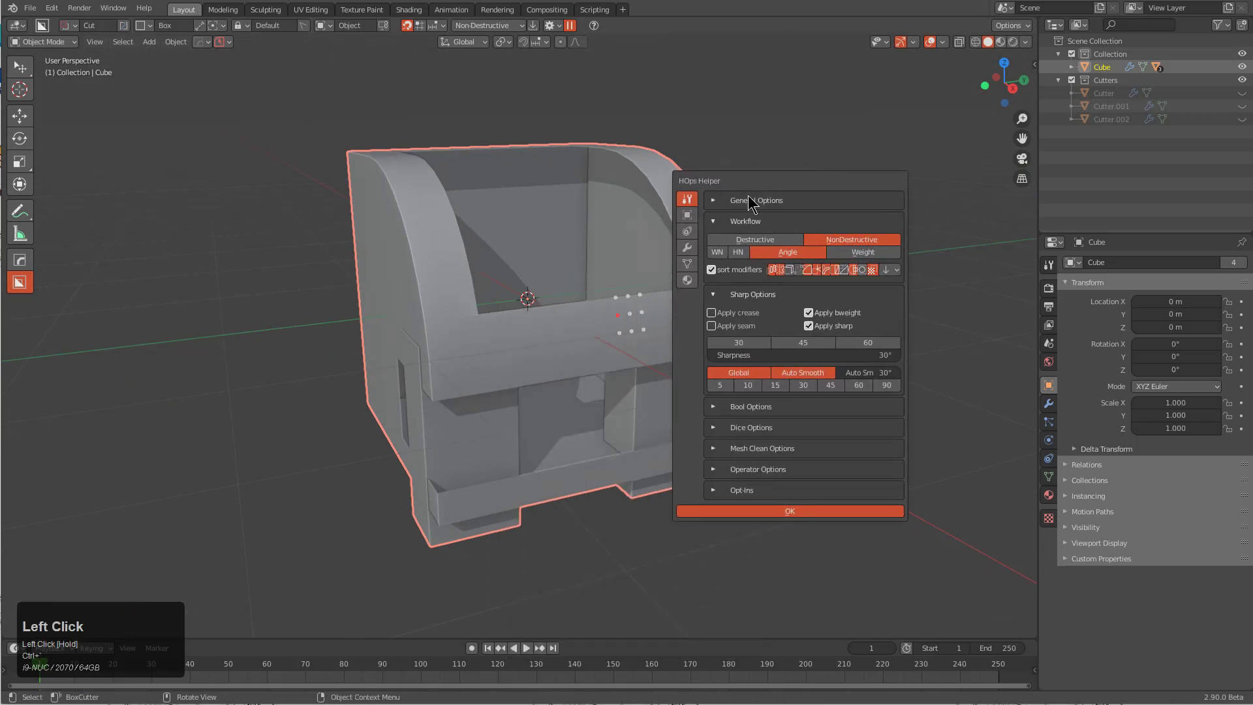
left_click(686, 248)
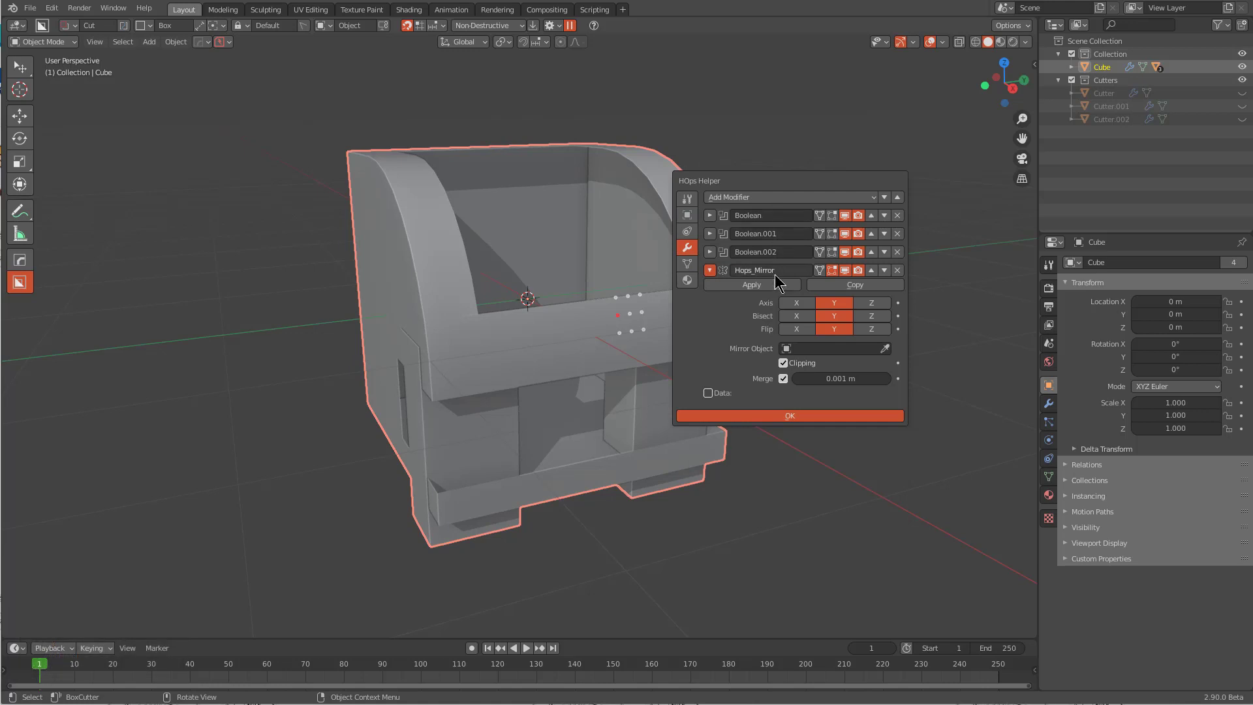
mouse_move(844, 216)
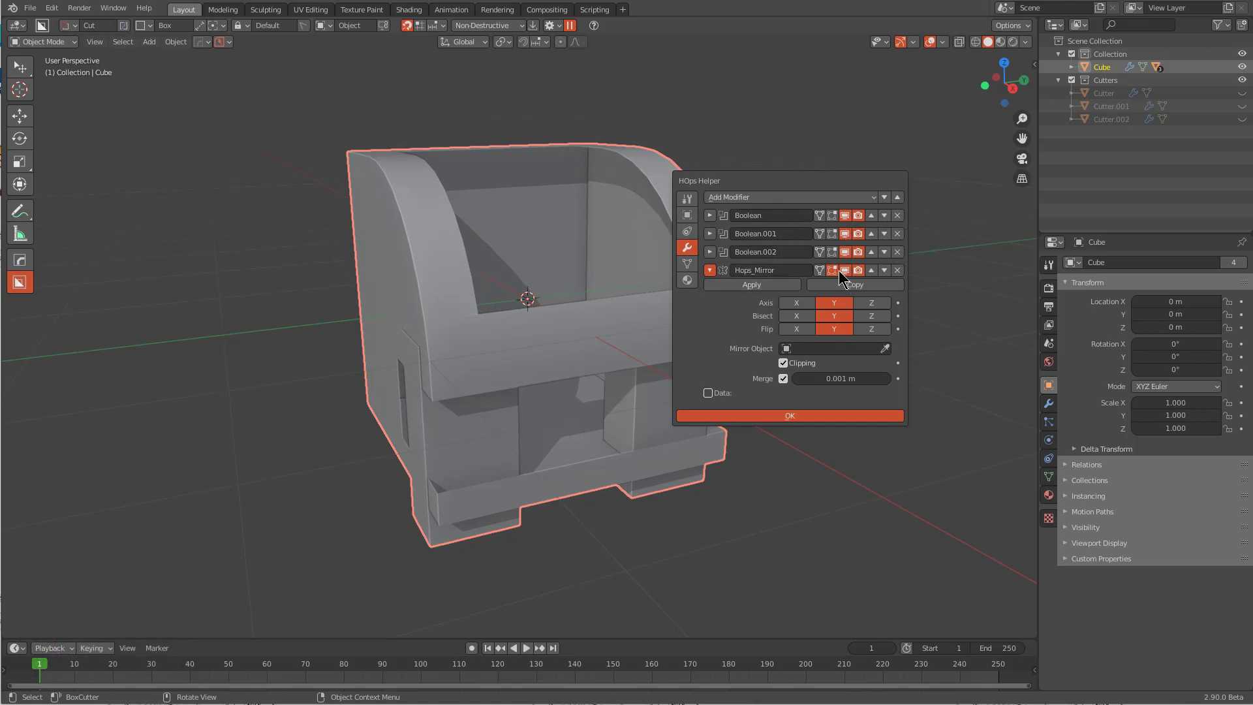
mouse_move(839, 270)
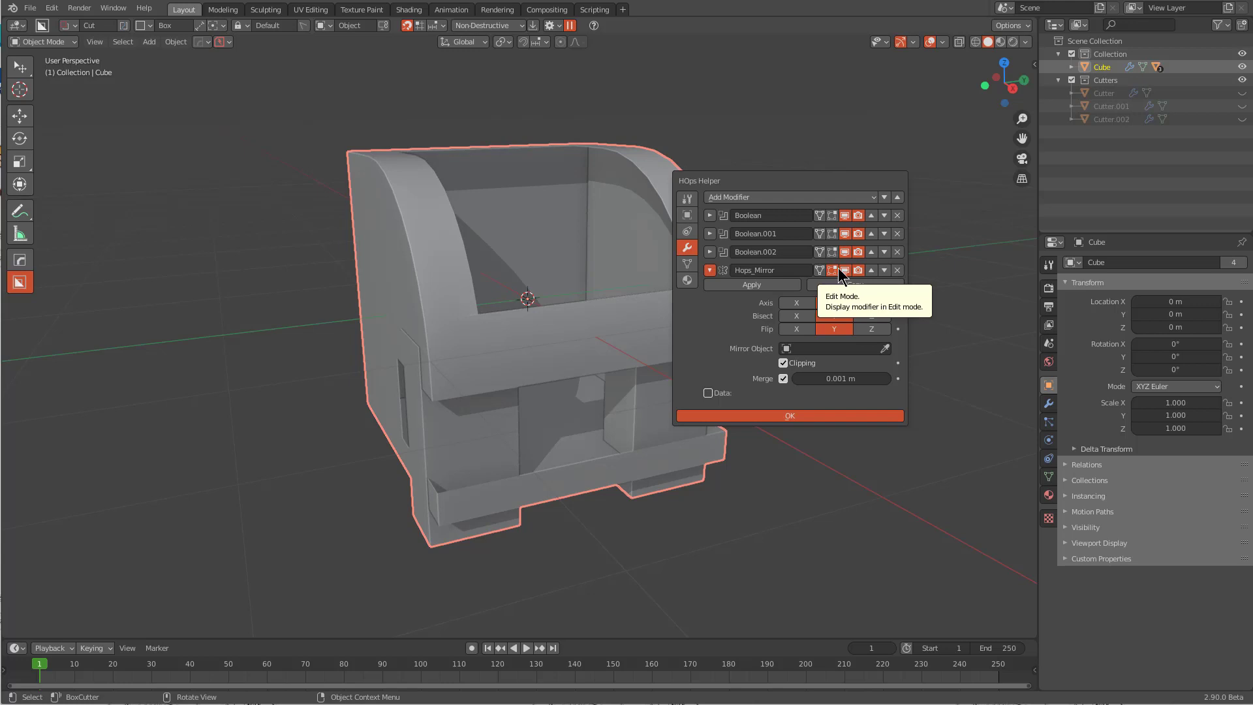
left_click(834, 302)
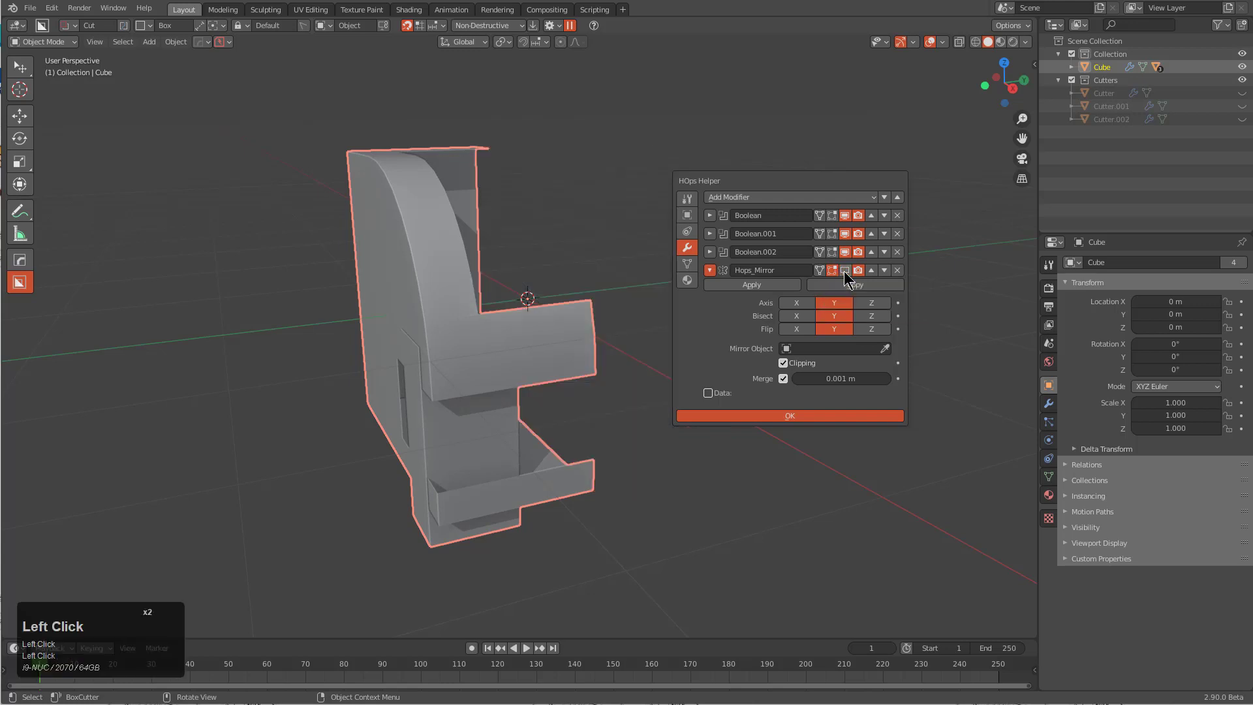
left_click(844, 252)
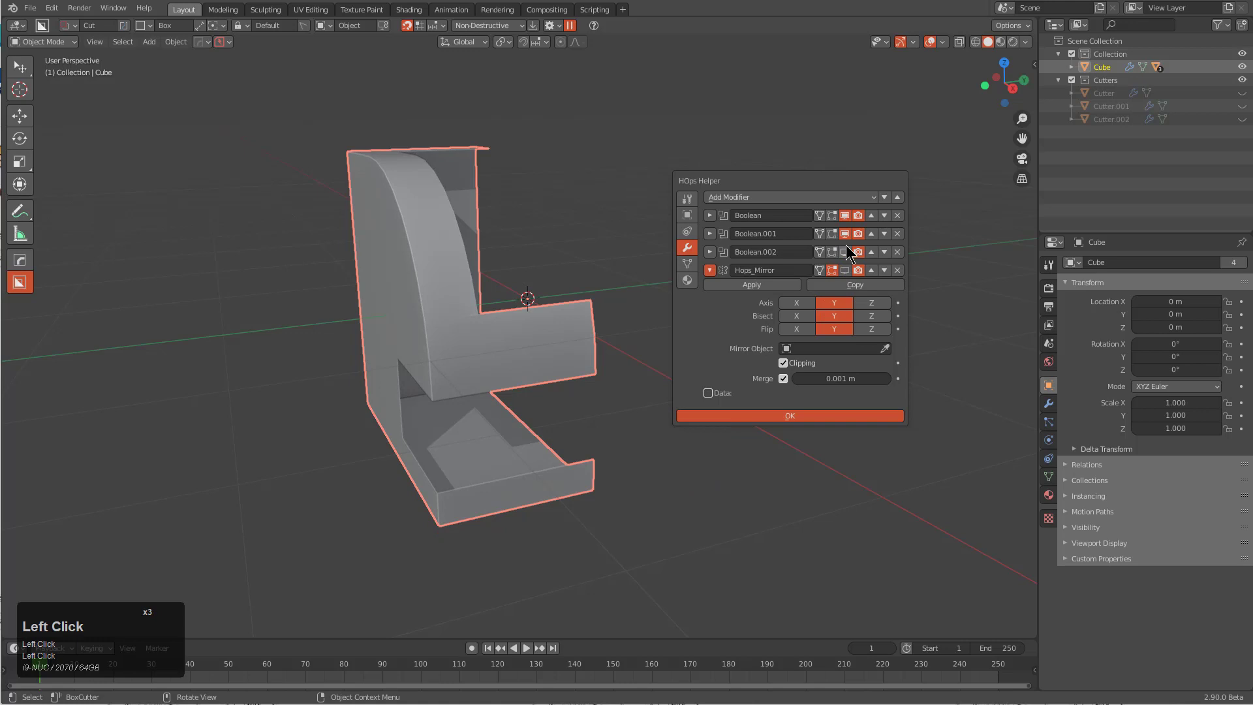
left_click(845, 232)
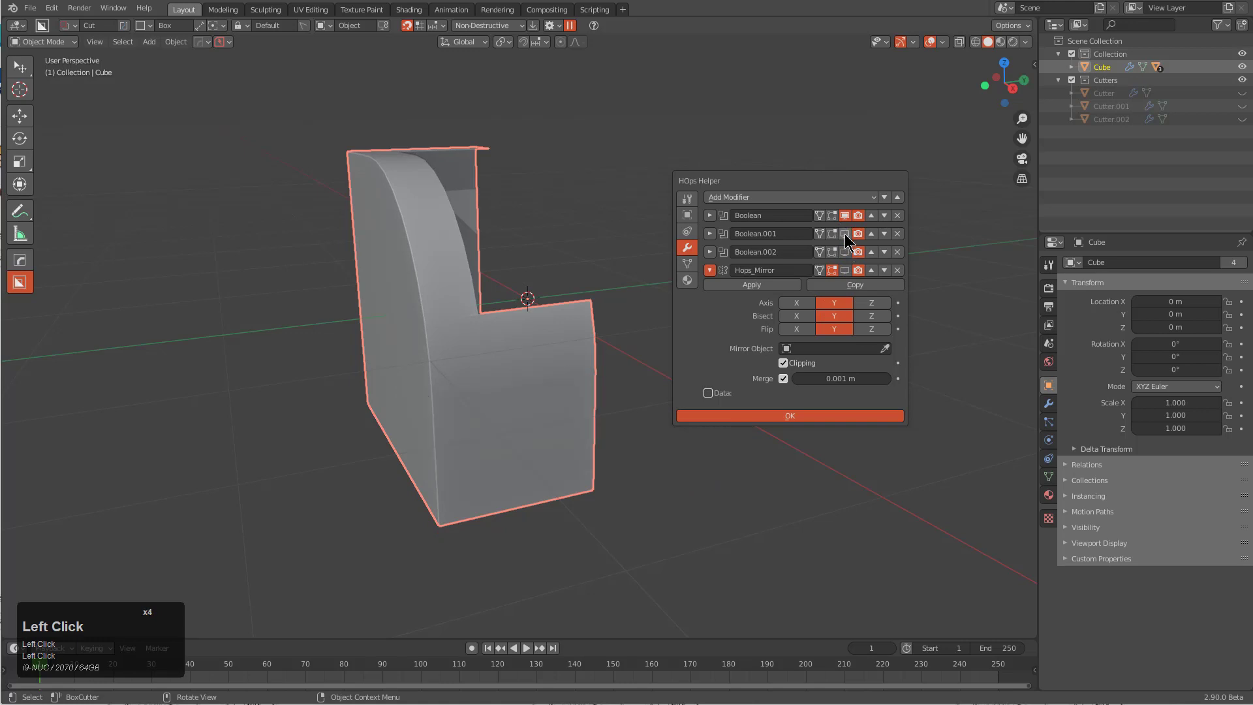
mouse_move(844, 251)
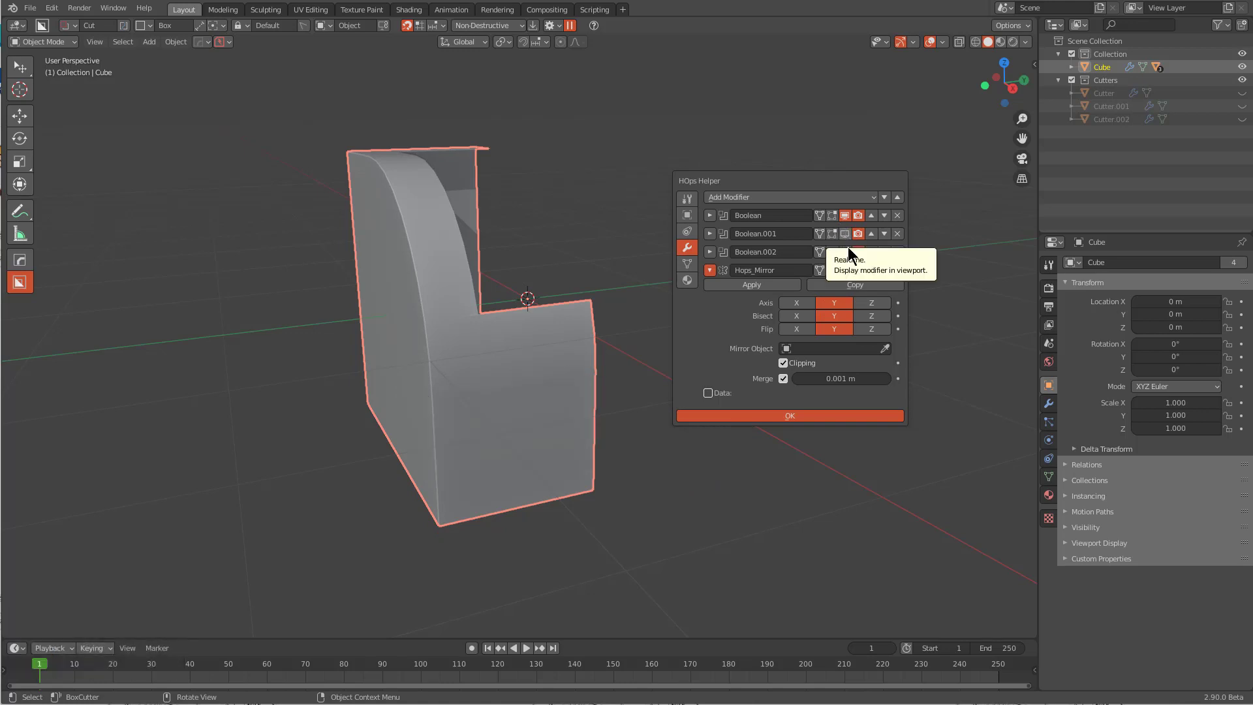
left_click(845, 252)
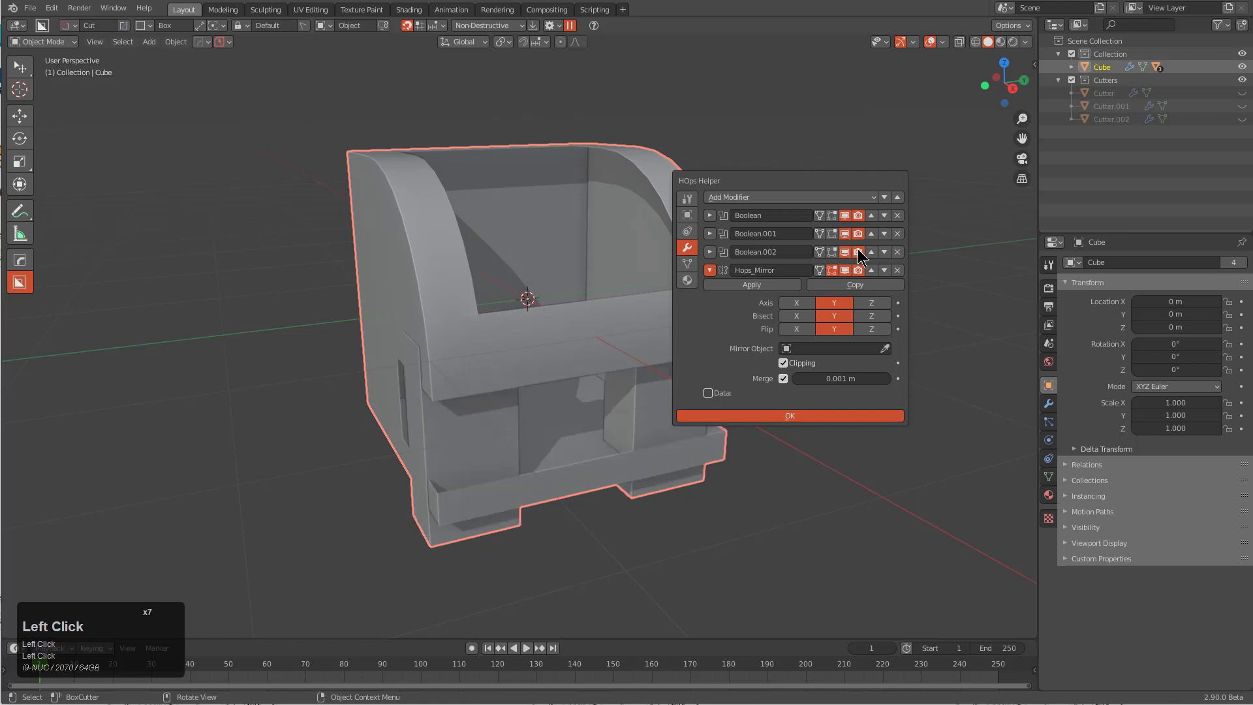
Move Hops_Mirror to the top of the stack, ahead of the three boolean cuts.
left_click(870, 232)
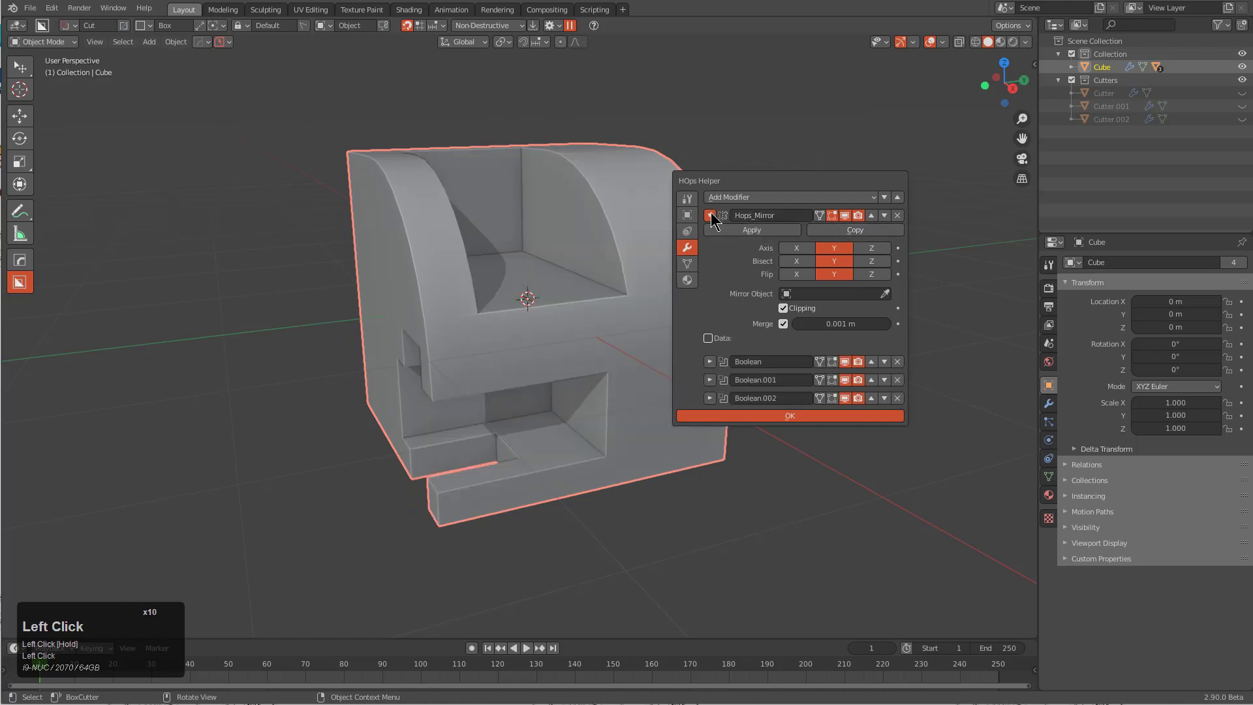
left_click(708, 215)
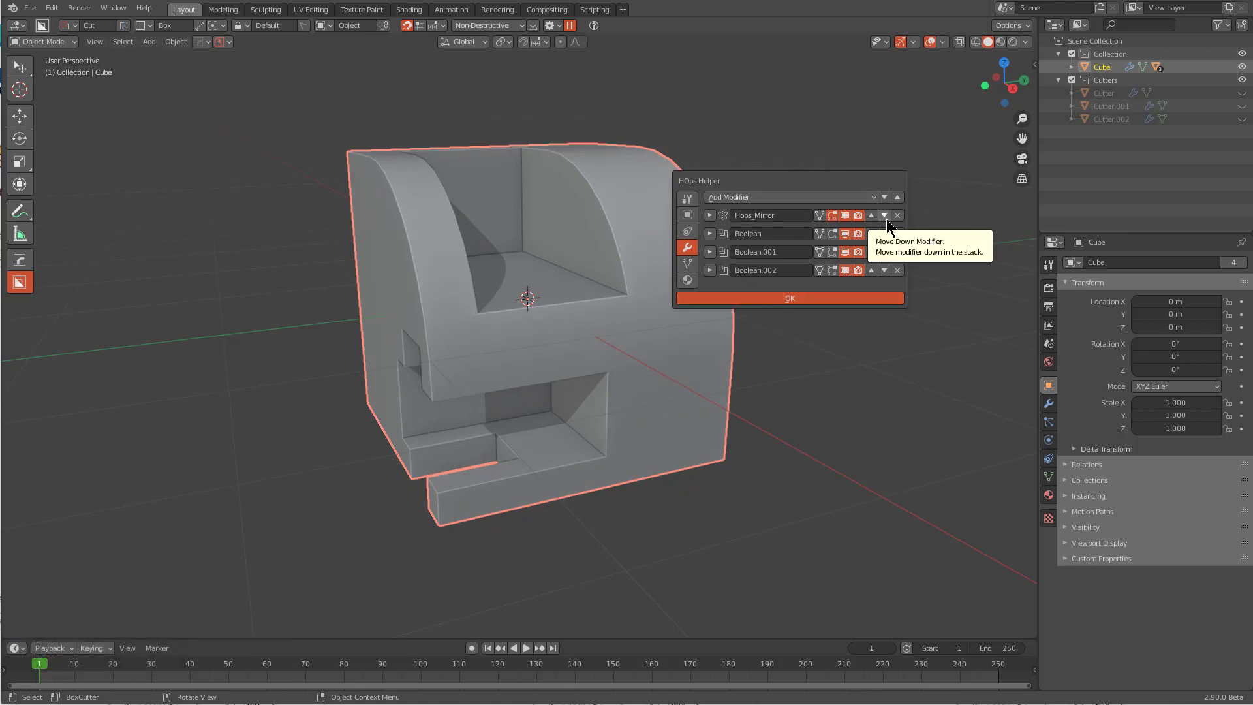
mouse_move(833, 223)
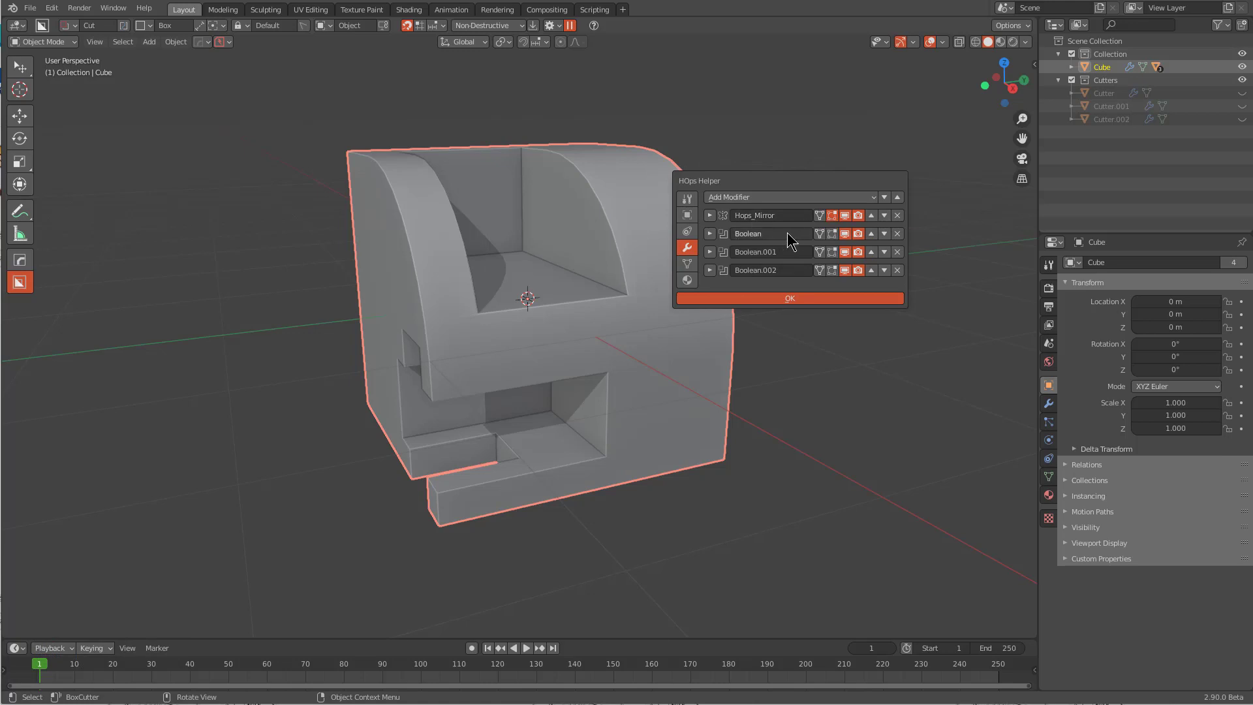
mouse_move(808, 265)
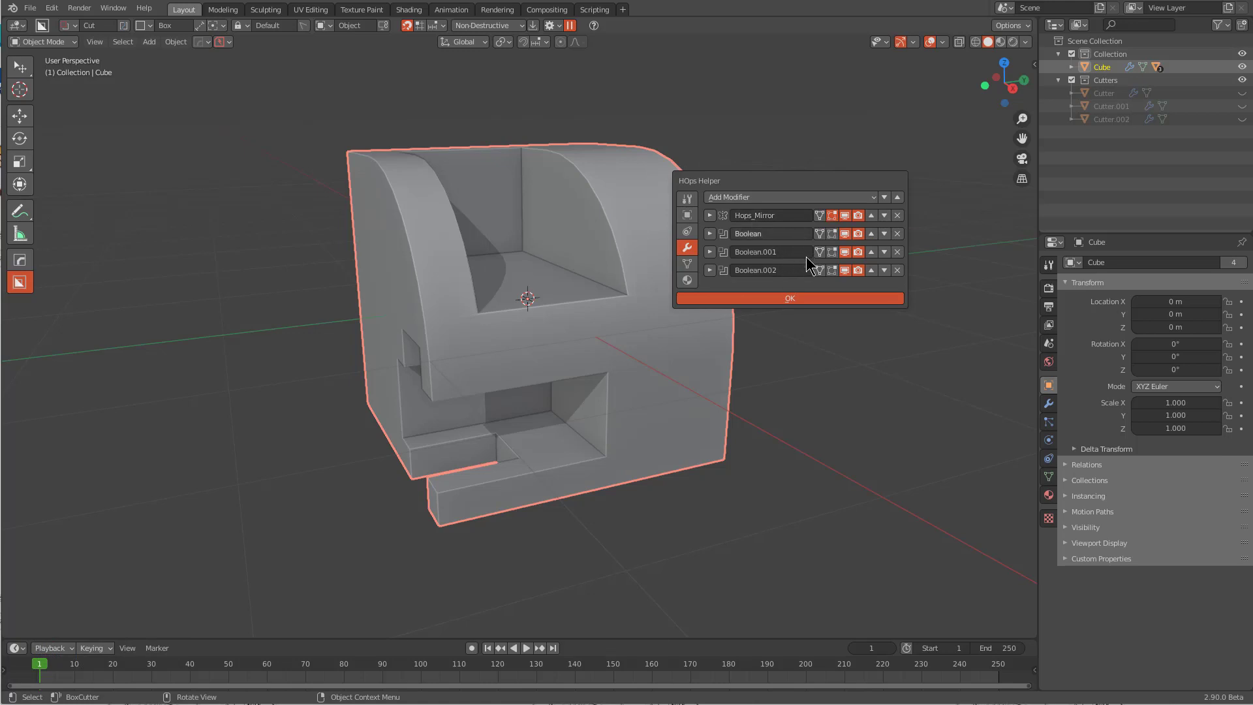
mouse_move(821, 243)
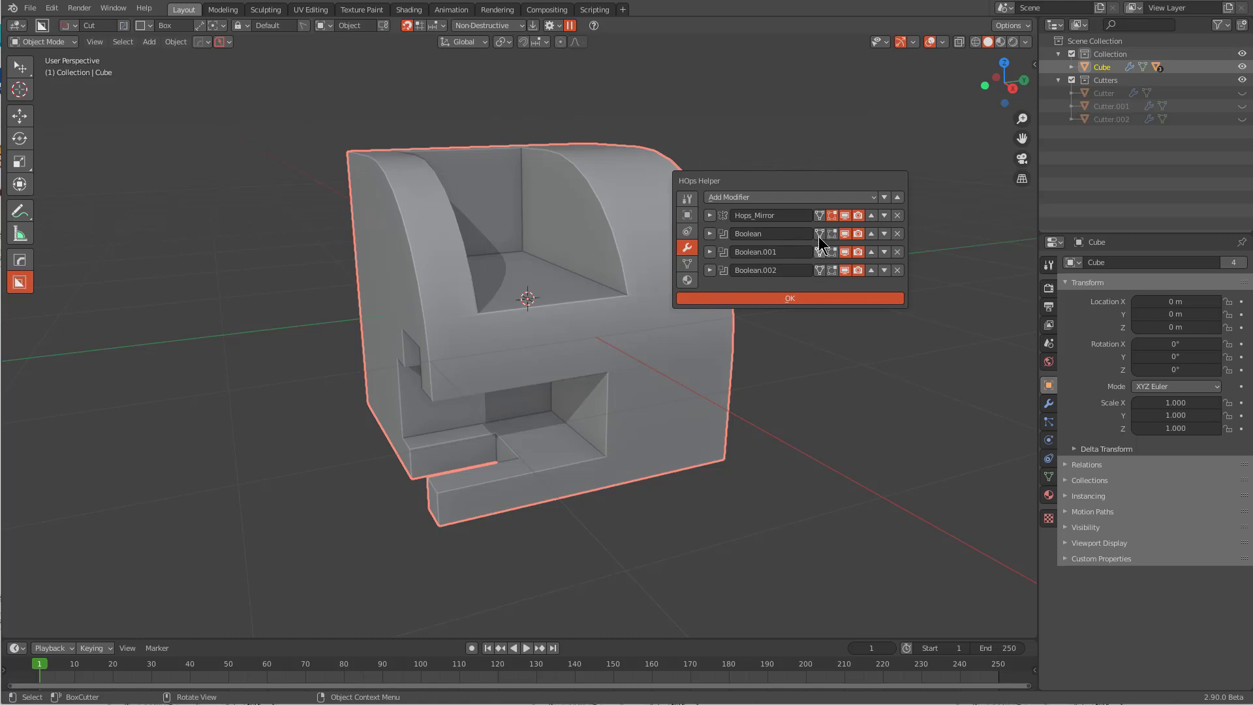
mouse_move(817, 269)
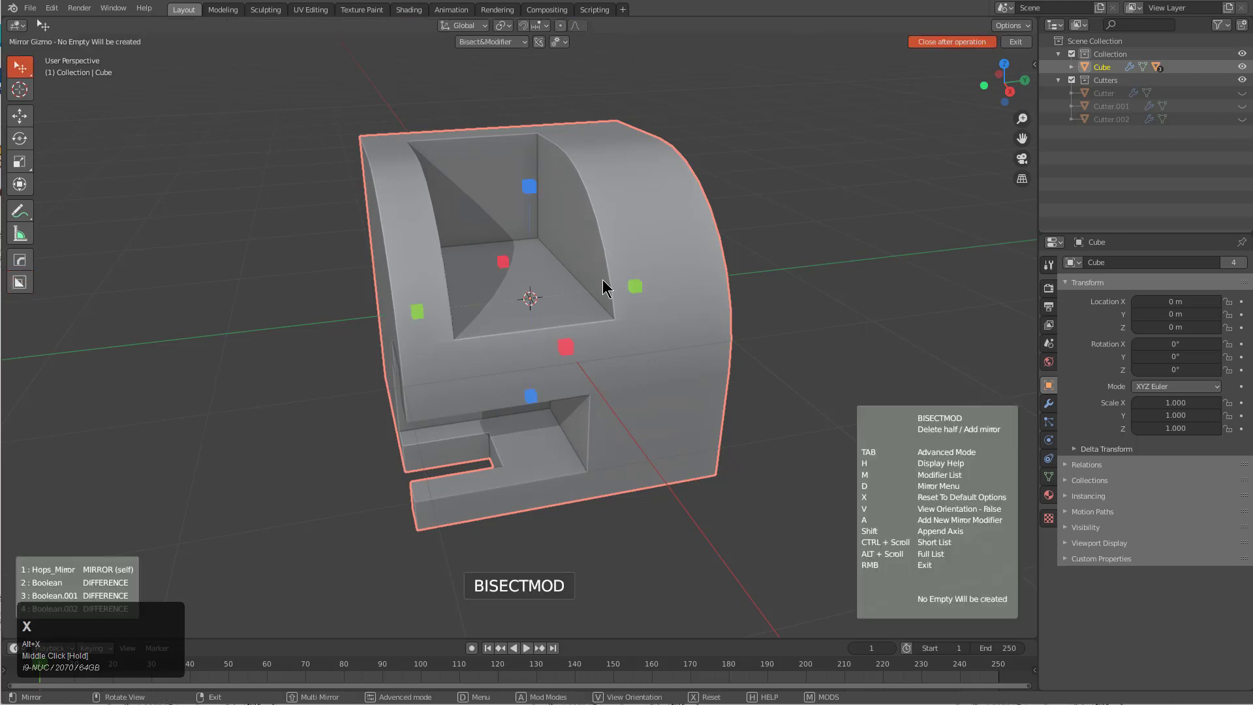
Confirm the bisect-mirror axis and drag a Circle-shape cylinder across the cavity.
key("a")
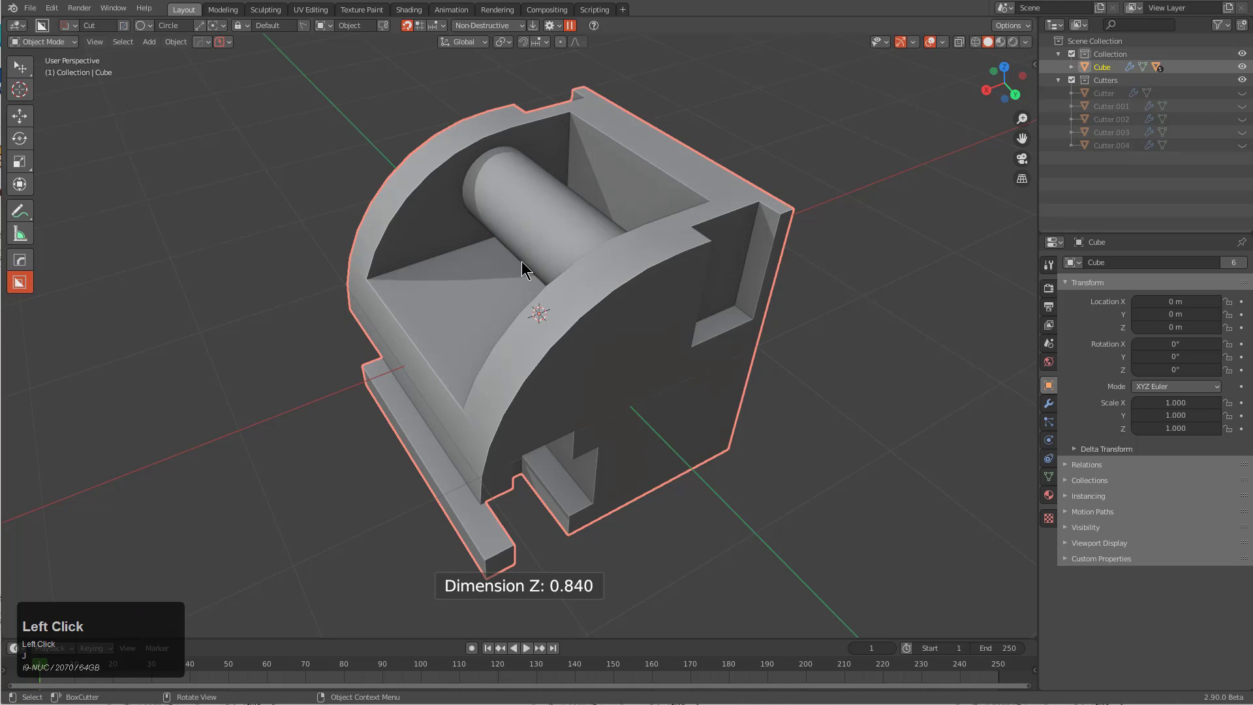
Add a thinner cylinder and extruded Box cuts on the base and side walls, orbiting to check.
scroll("up", 3)
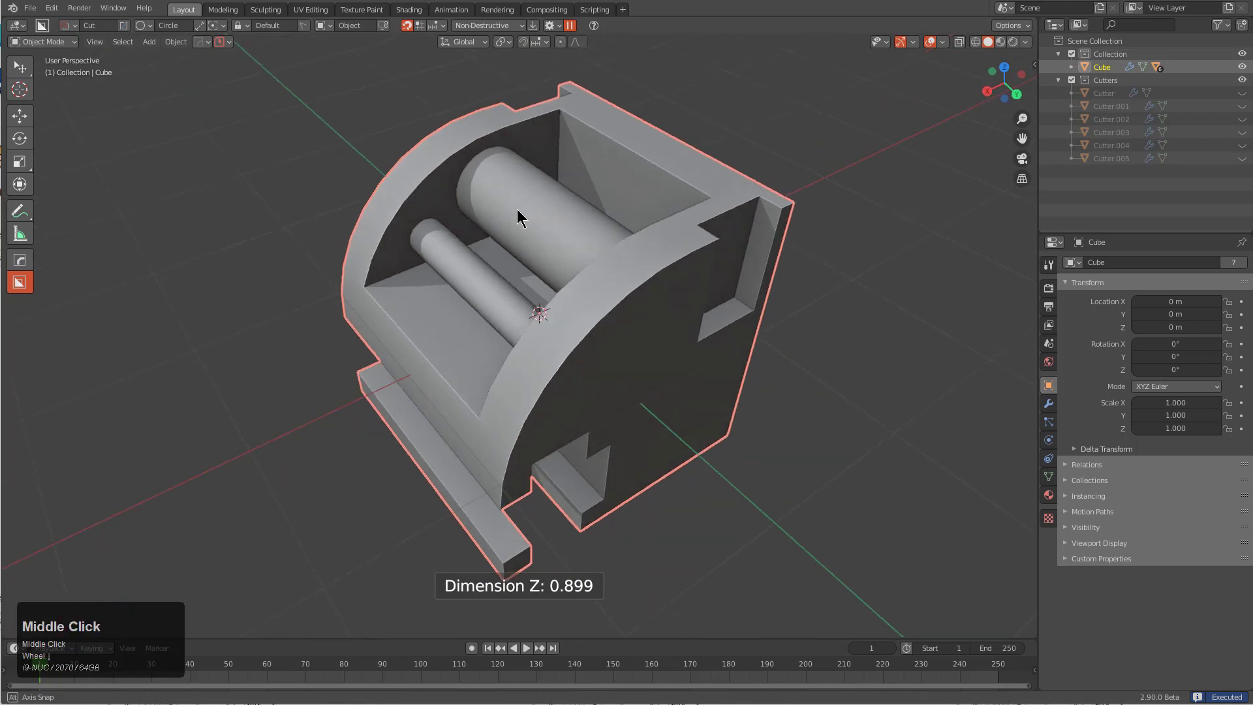
left_click_drag(520, 216, 534, 247)
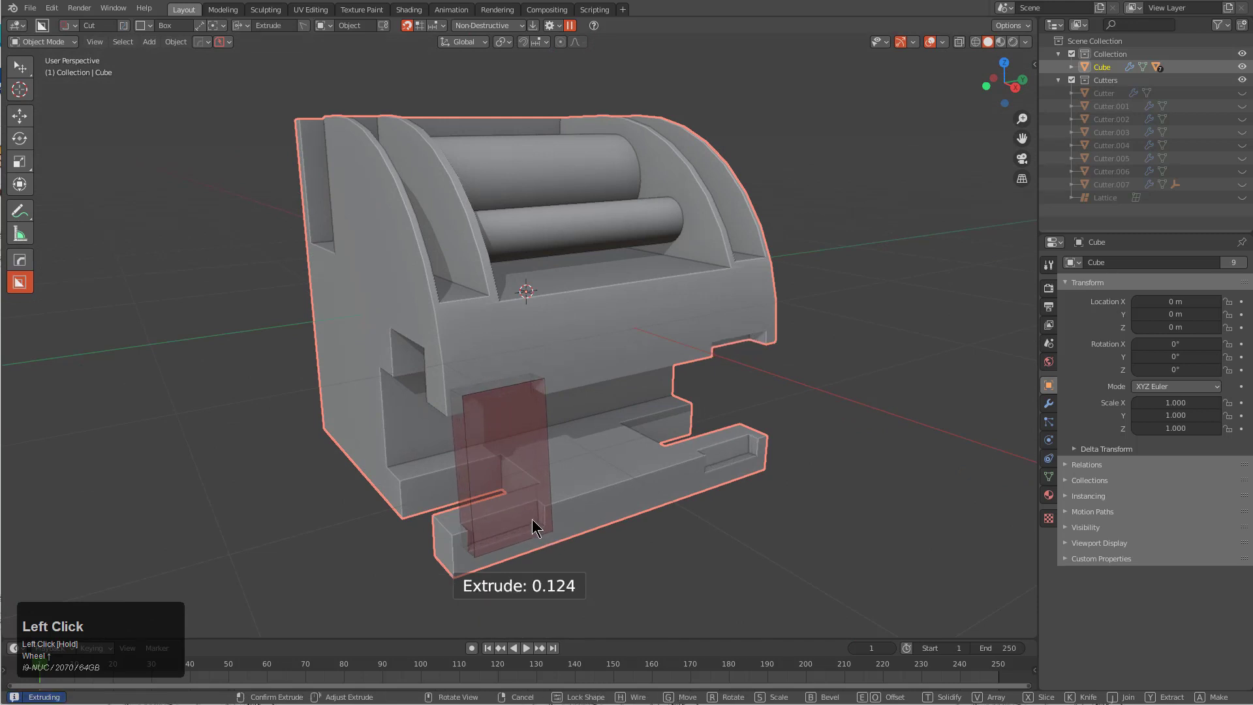
scroll("down", 3)
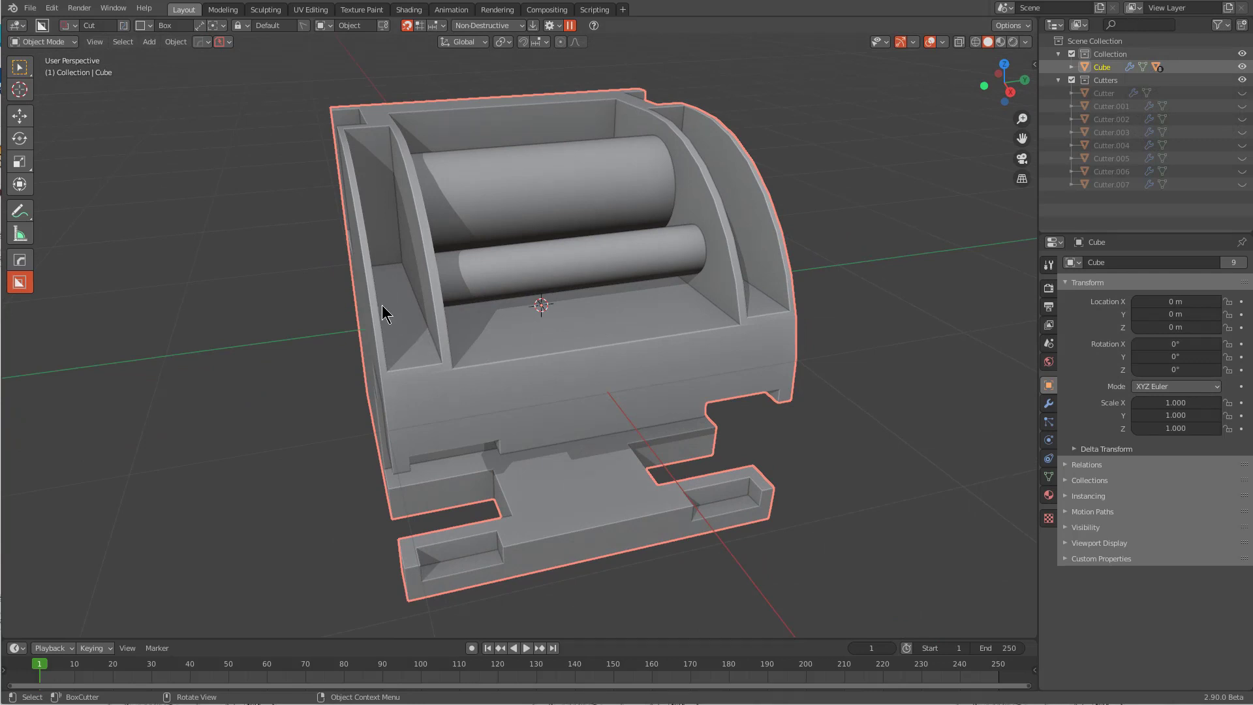
mouse_move(312, 300)
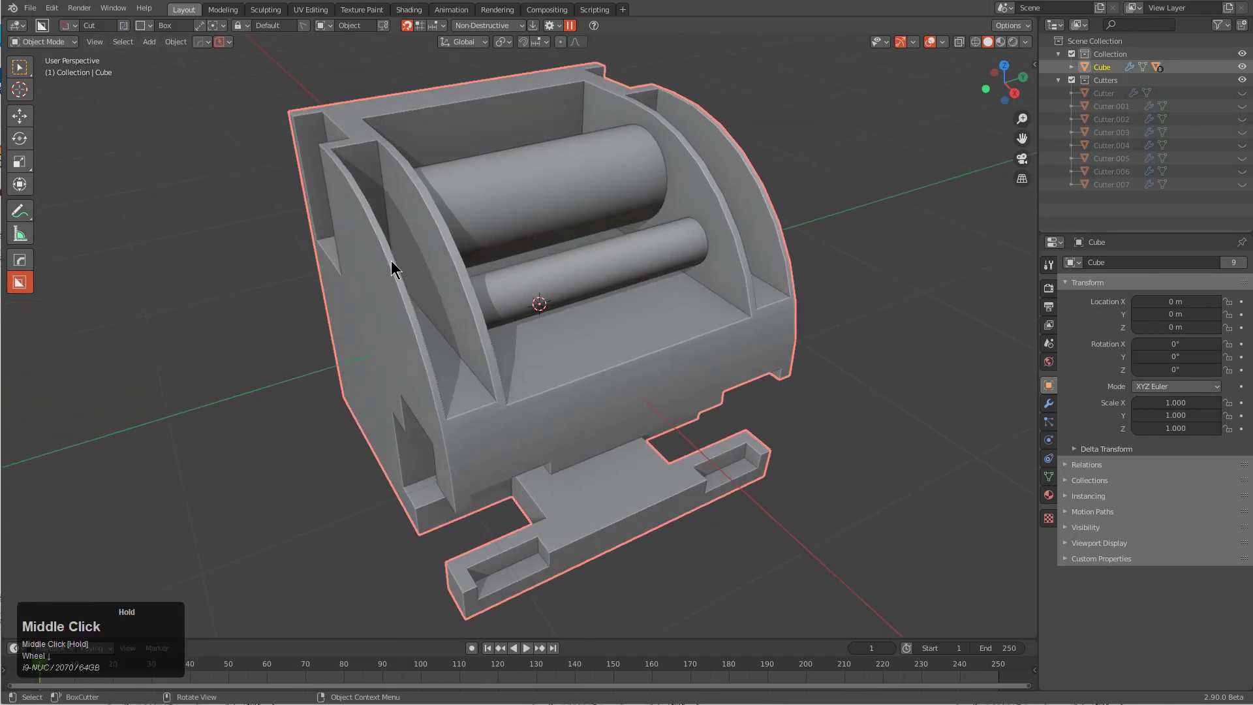
Re-check the block half's mesh for open boundary edges via Select Boundary Loop.
key("Tab")
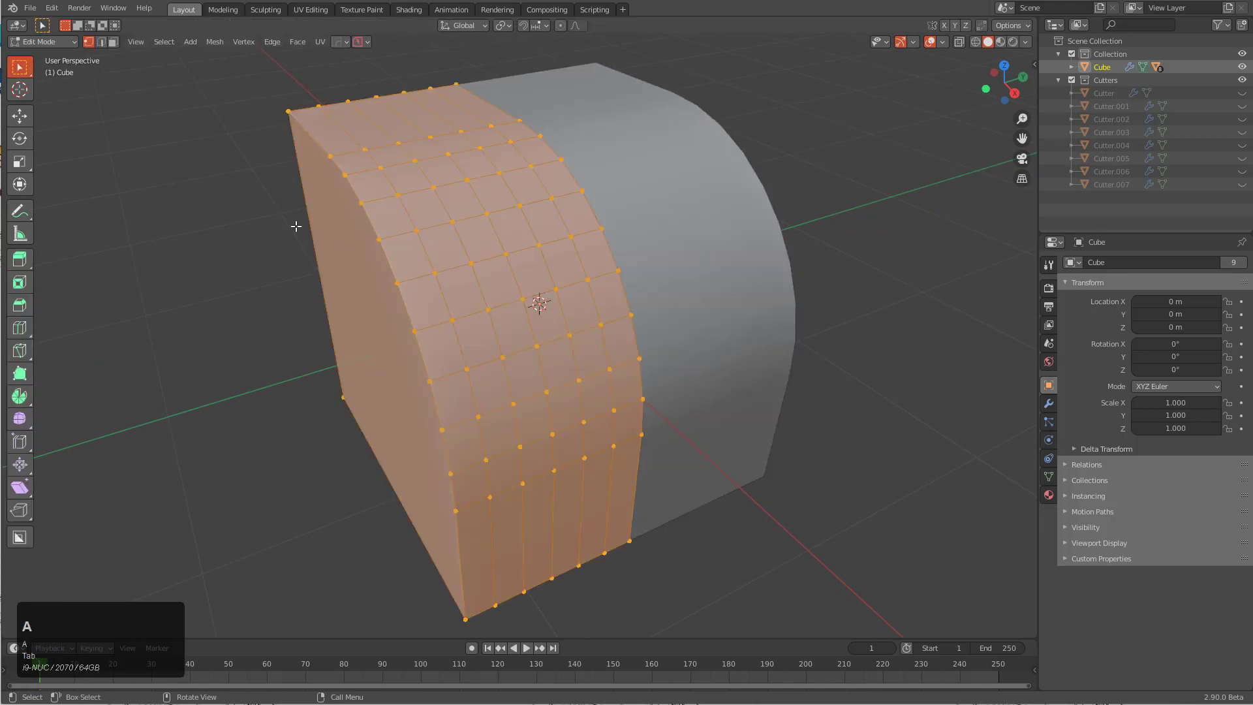
key("Tab")
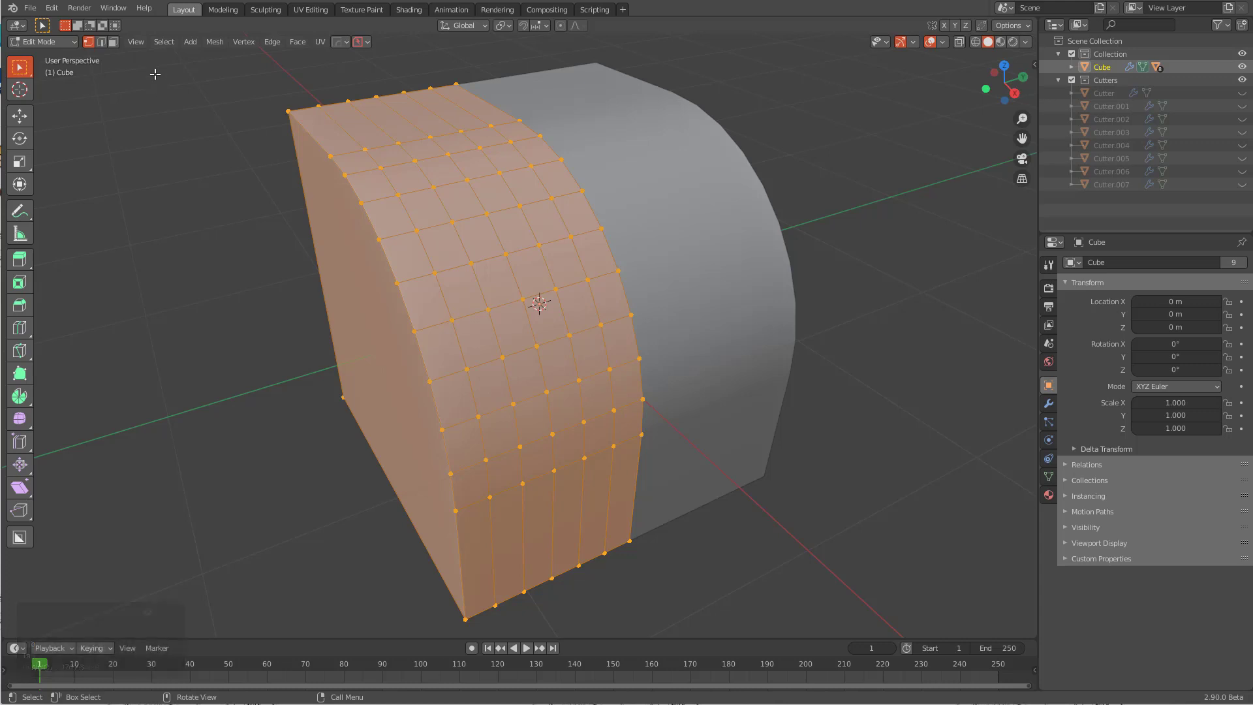
left_click(163, 42)
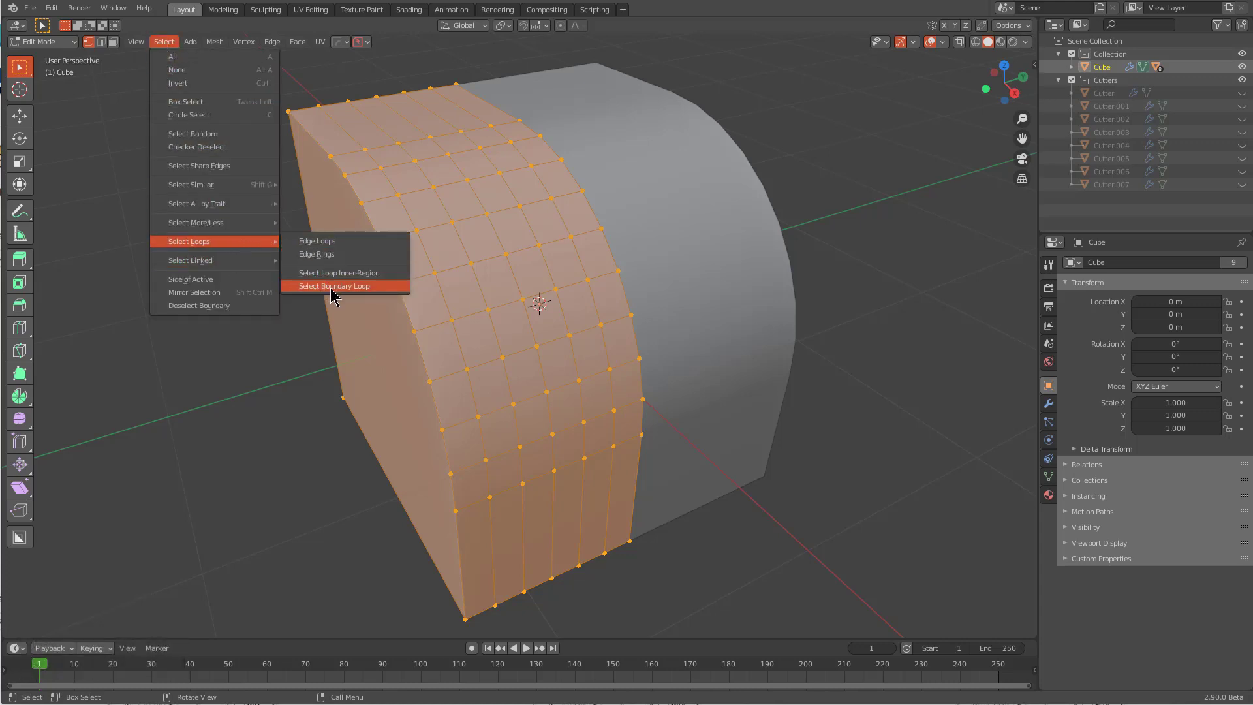
right_click(334, 286)
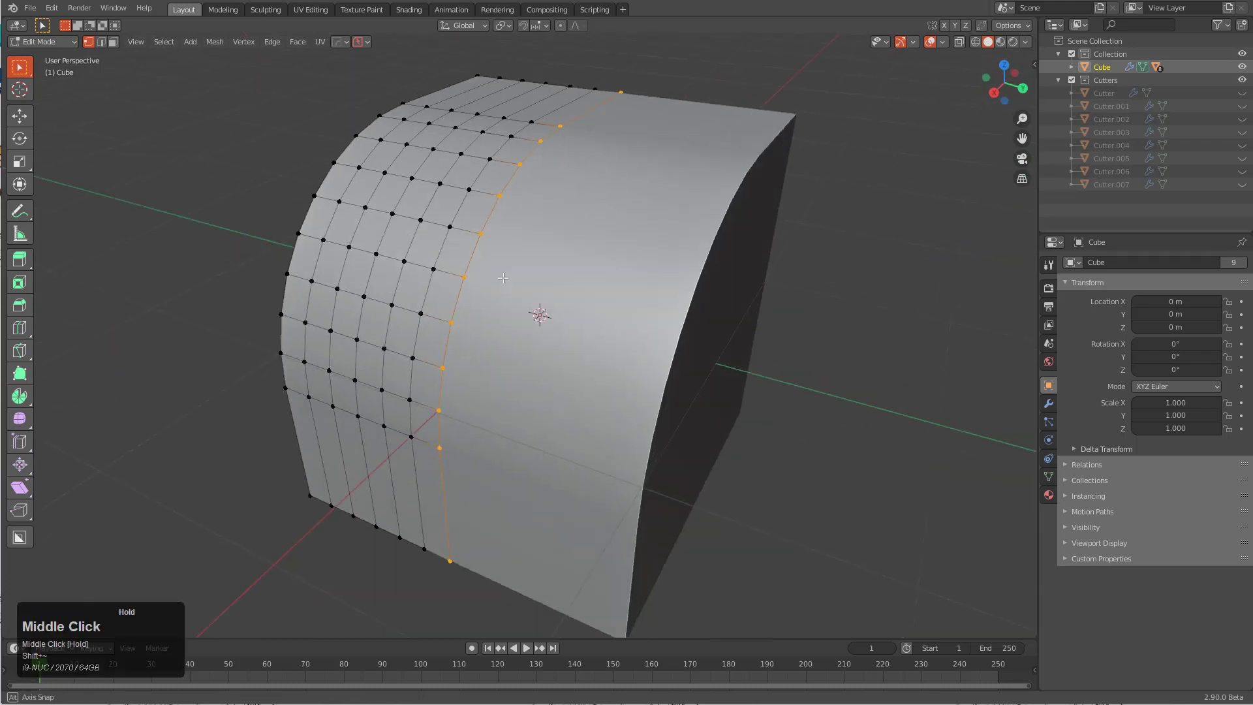
Show the block in X-ray with cutter outlines and head to the Edit menu for Preferences.
key("Tab")
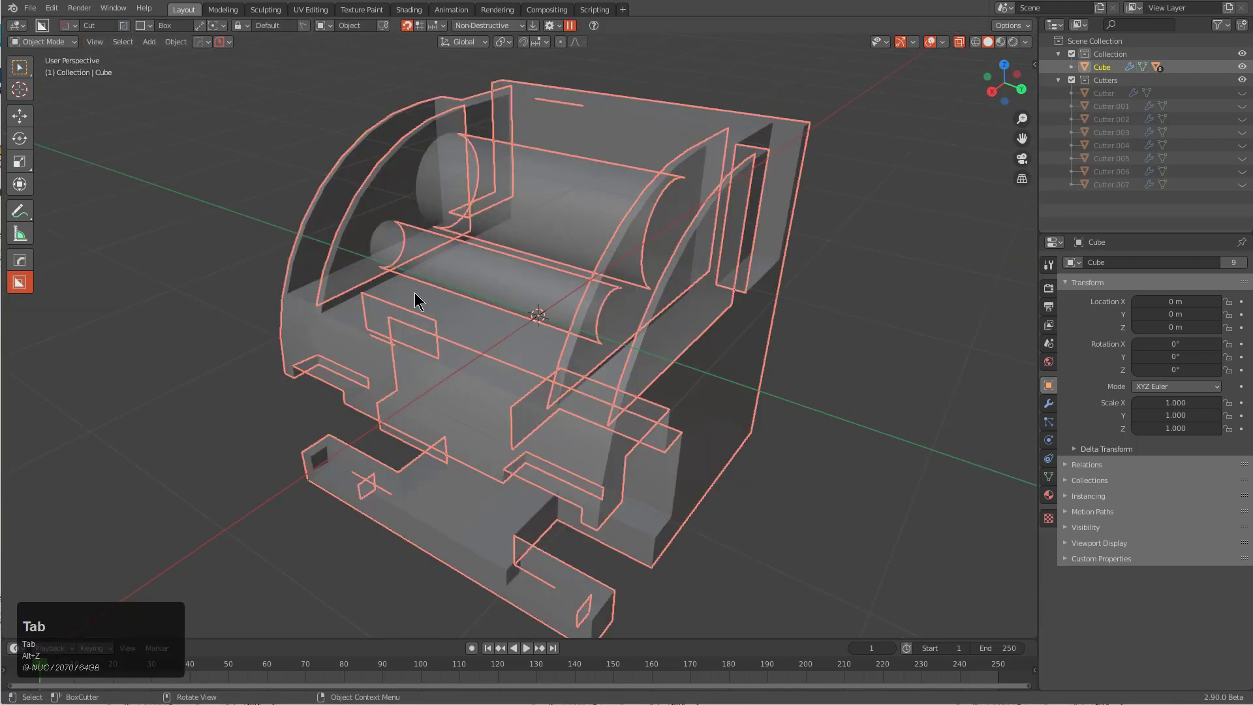
left_click(50, 9)
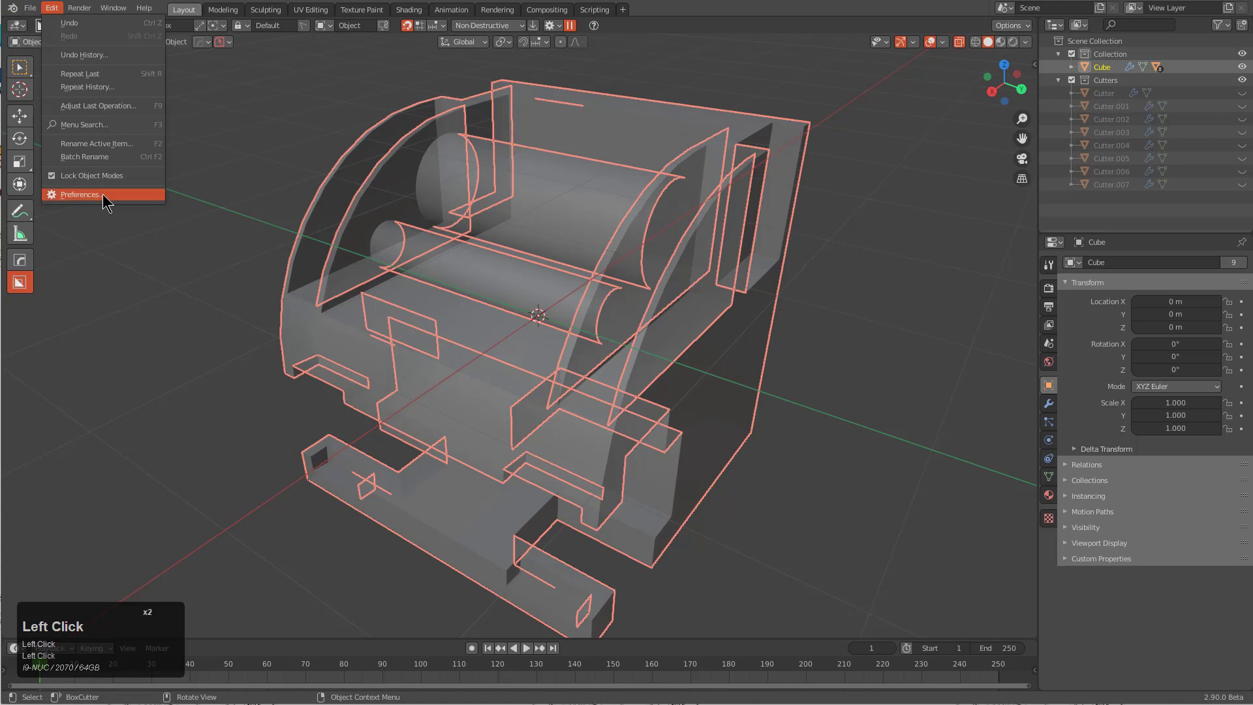
Leave the preferences and orbit to look into the cavity and along the curved side.
left_click(80, 194)
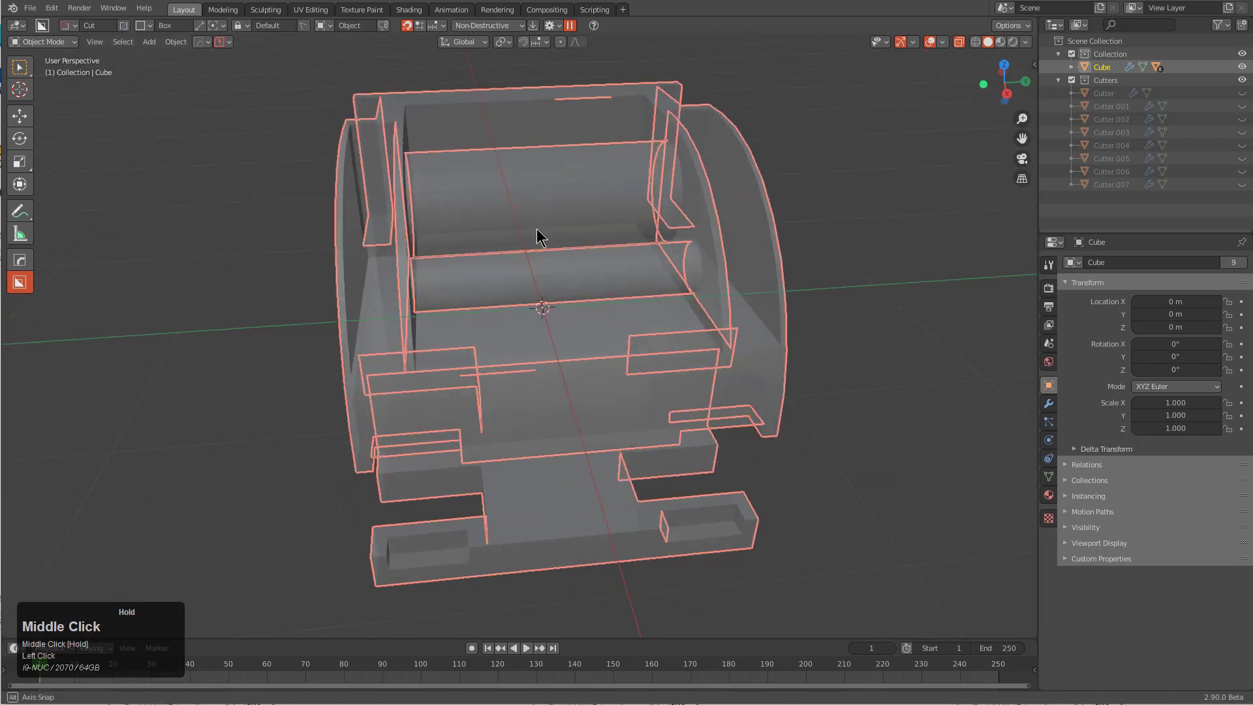
left_click_drag(543, 237, 556, 304)
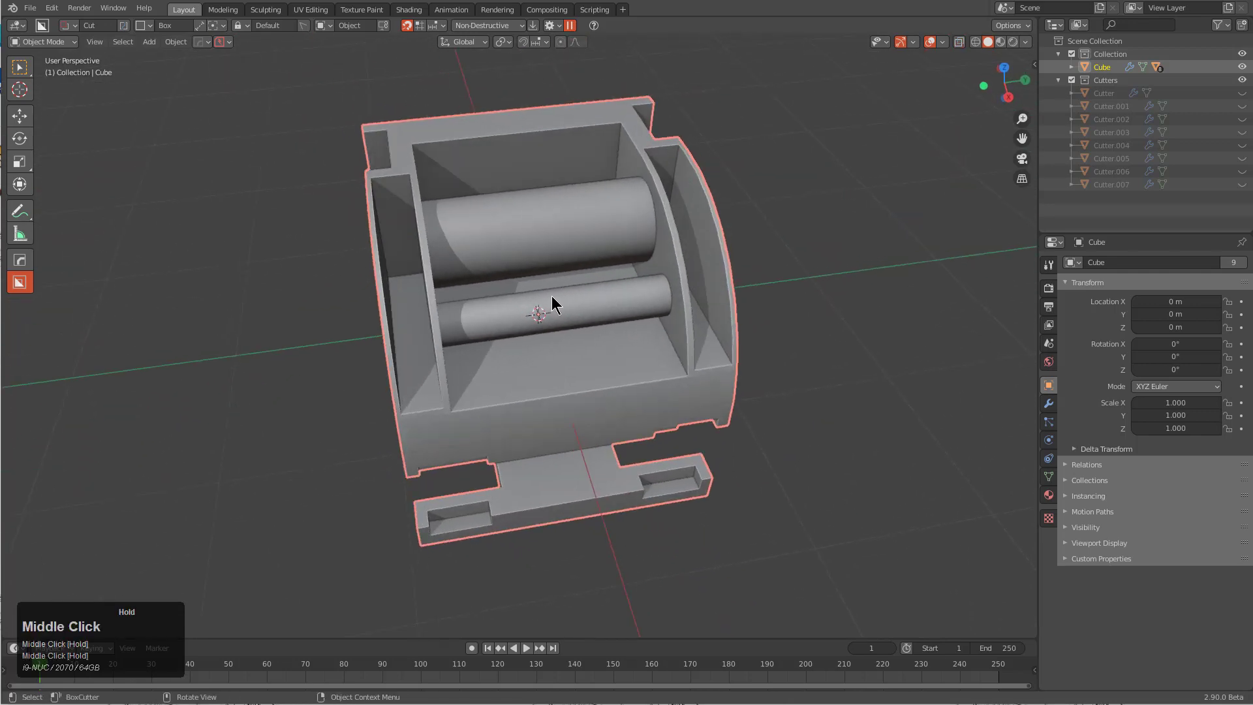
left_click_drag(556, 304, 603, 282)
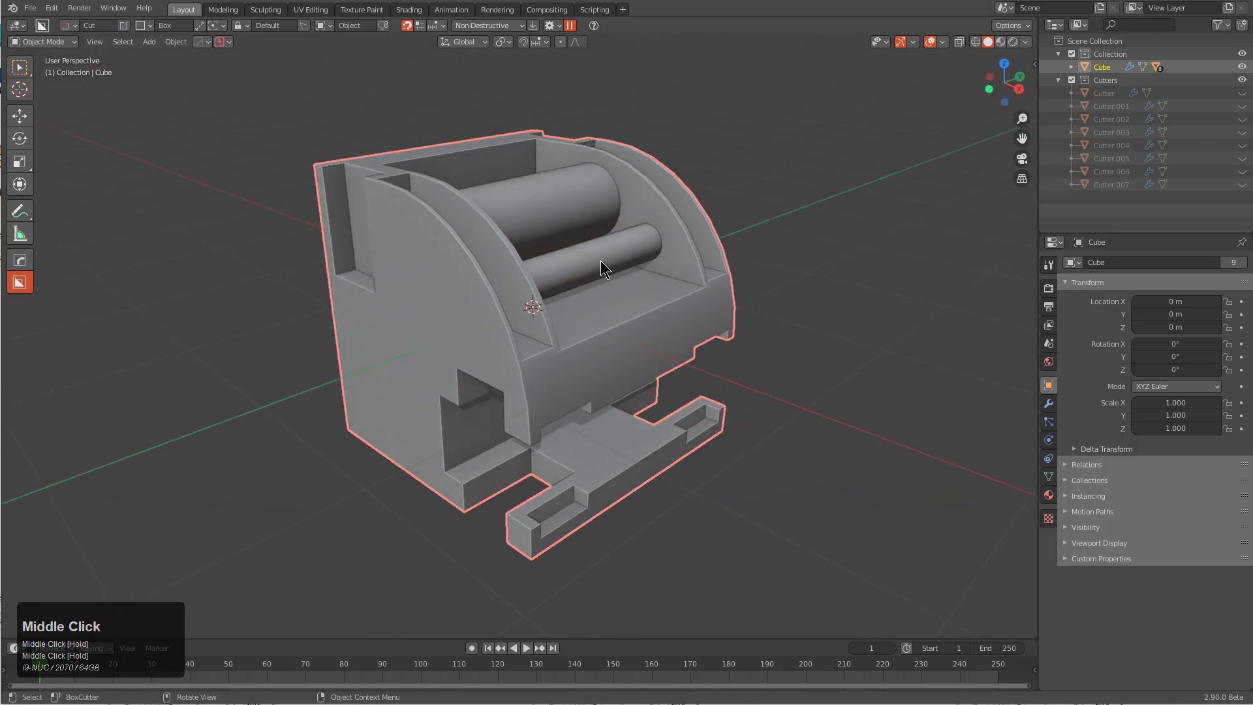
left_click_drag(603, 267, 423, 308)
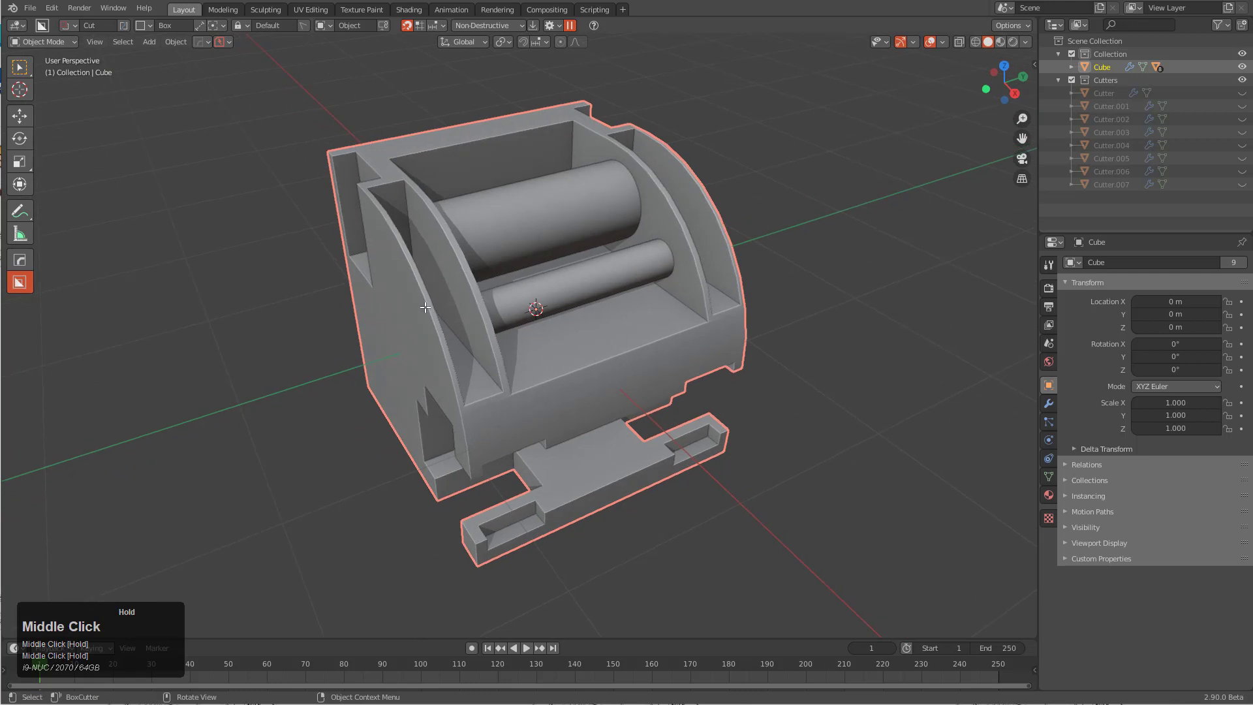
Flip between the raw half-shell base mesh and the carved block several times, ending on the object view.
key("Tab")
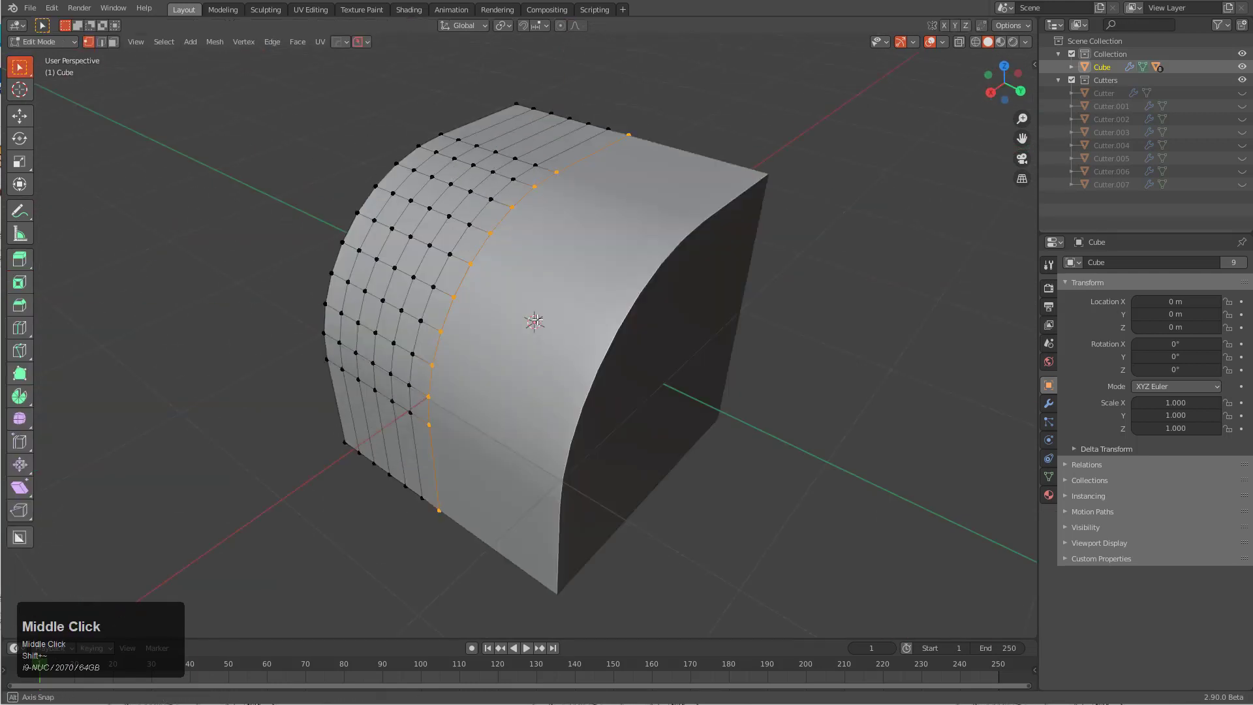
left_click_drag(535, 319, 519, 279)
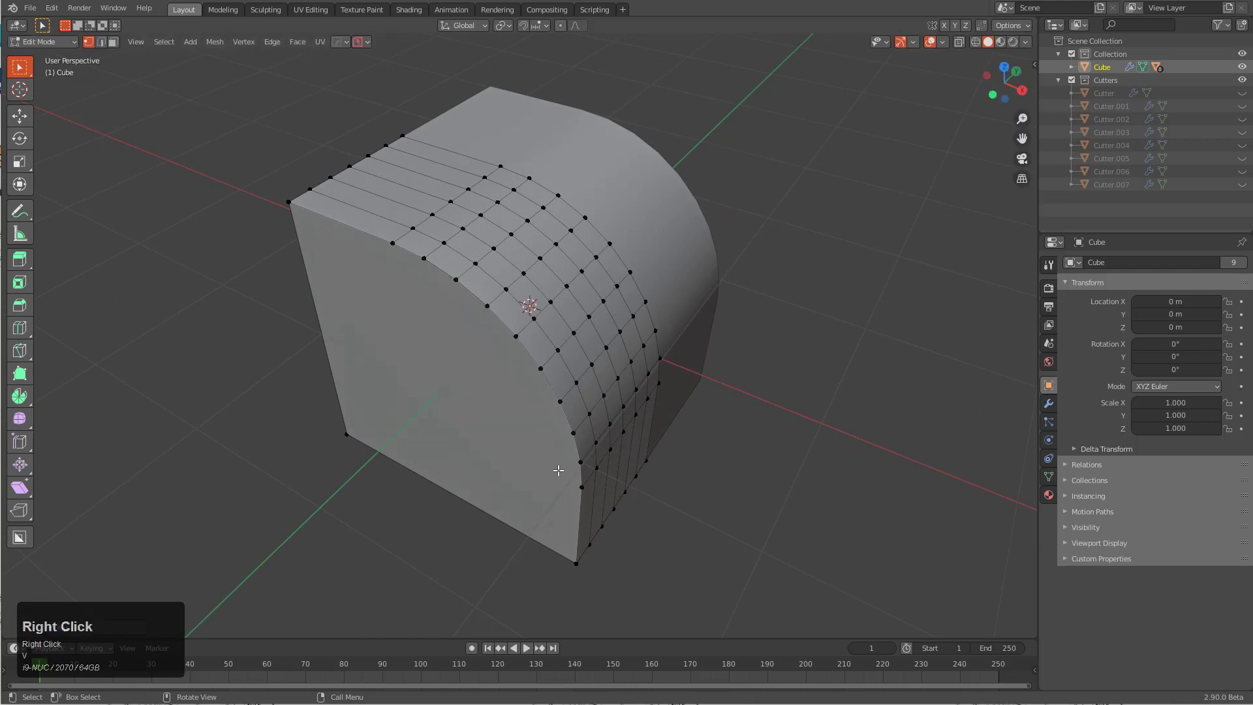
mouse_move(518, 497)
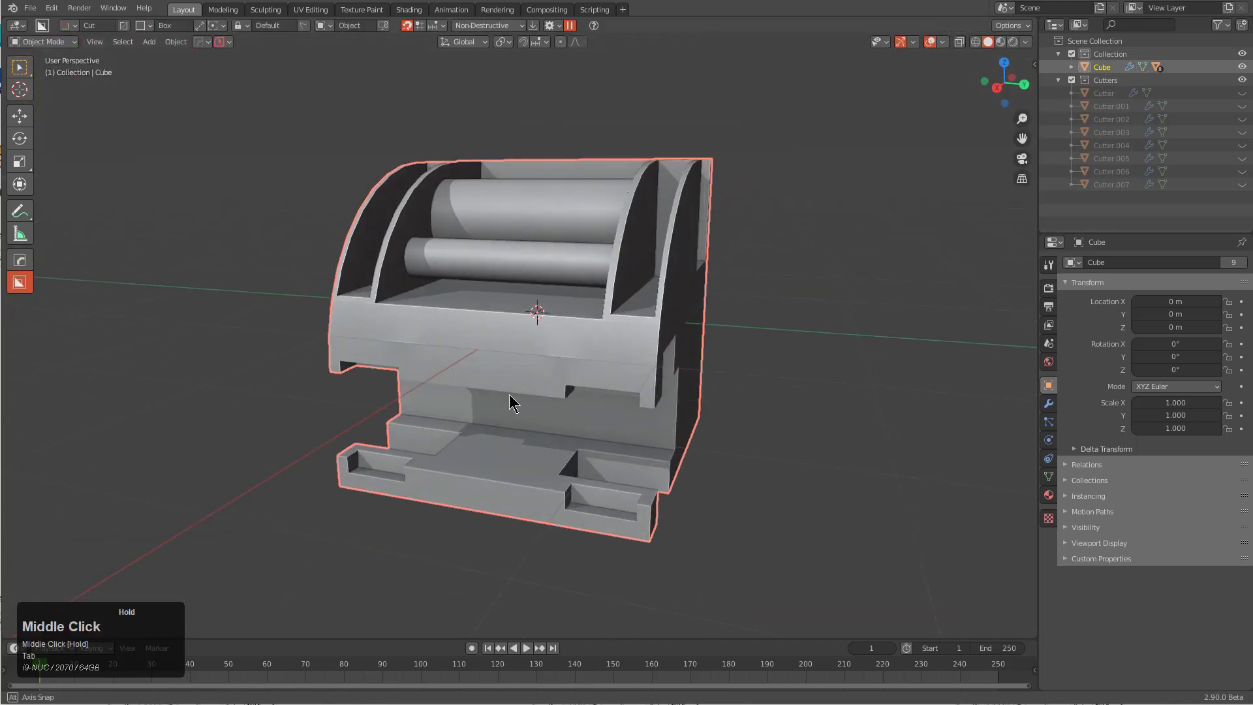
key("Tab")
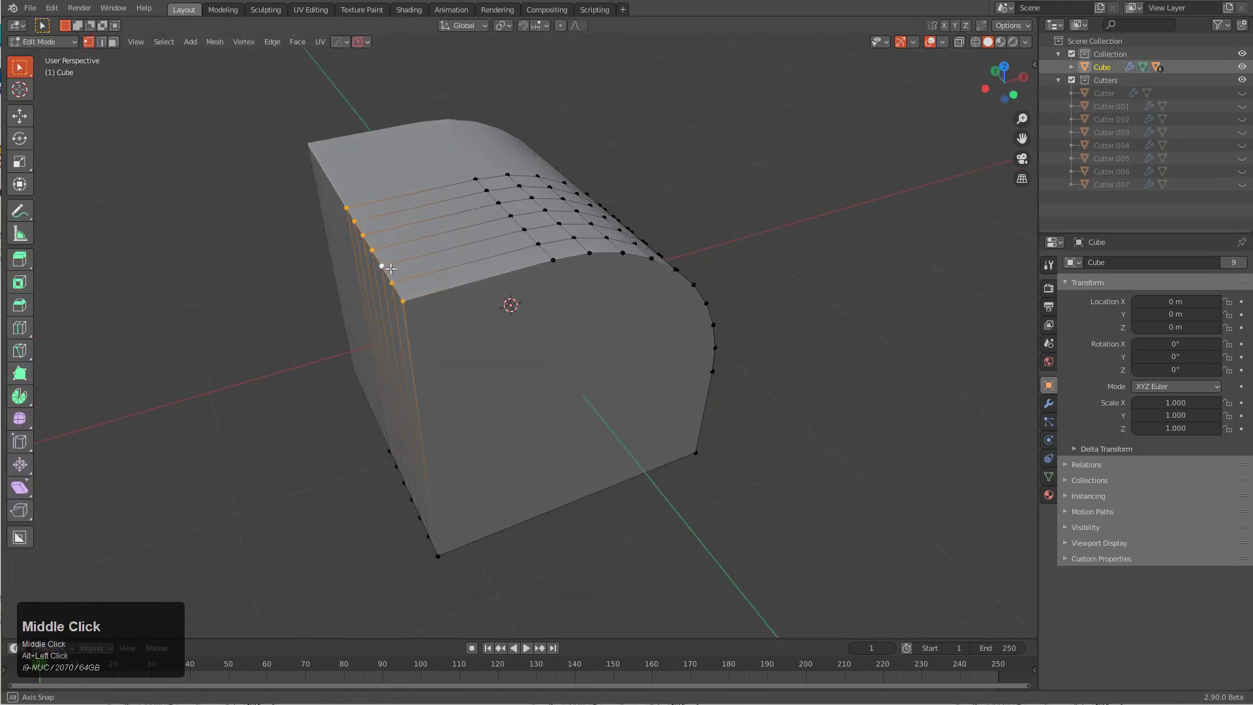
key("Tab")
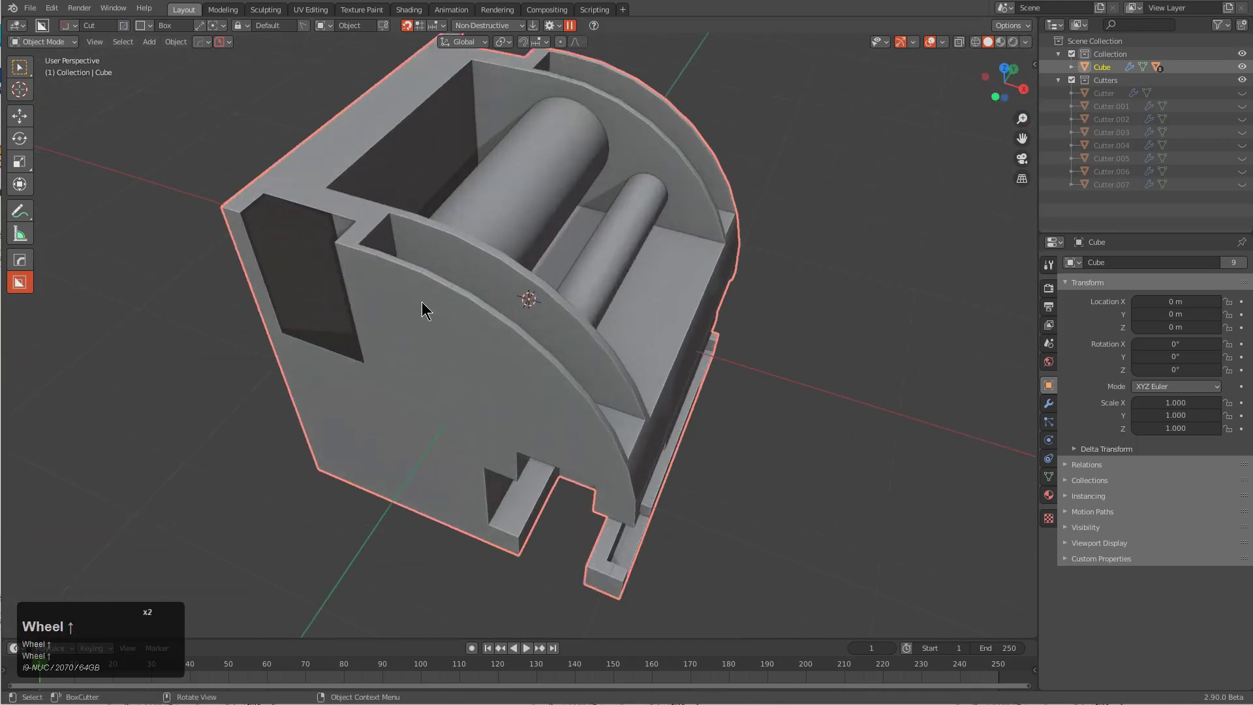
key("Tab")
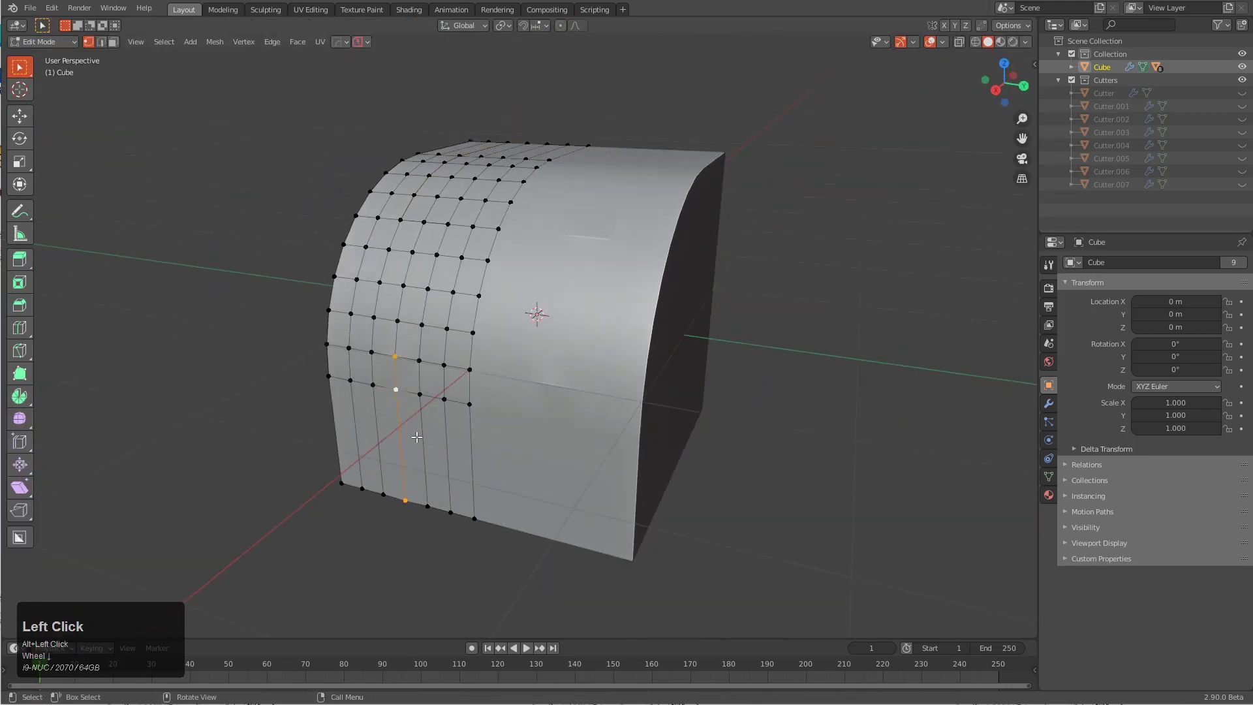
key("Tab")
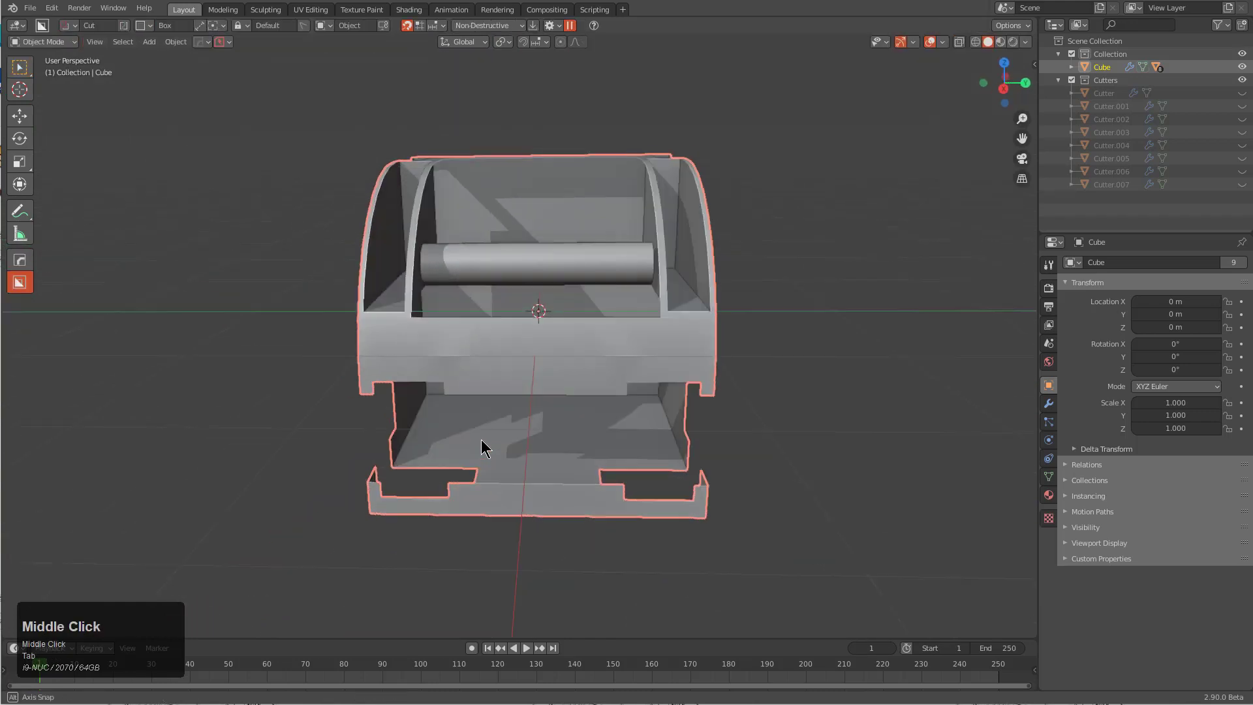
Add a Weld modifier after the mirror and step through the boolean order with Mod Scroll.
left_click_drag(487, 448, 579, 489)
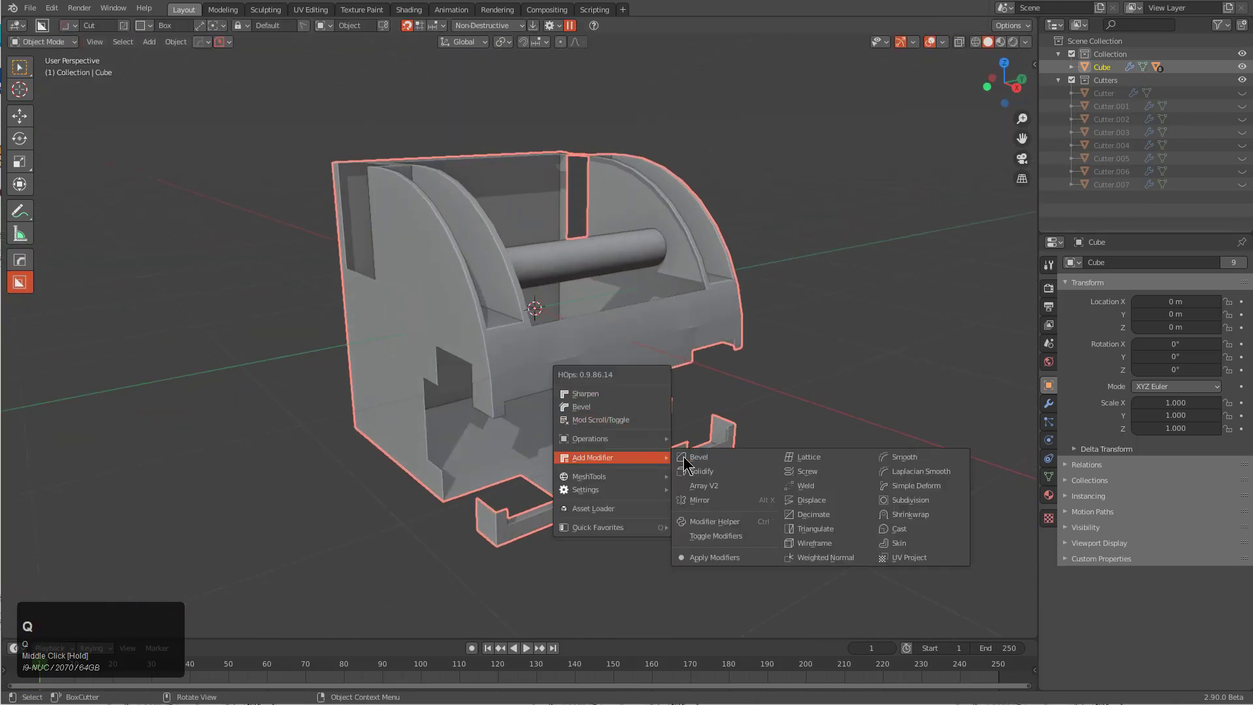
left_click(805, 485)
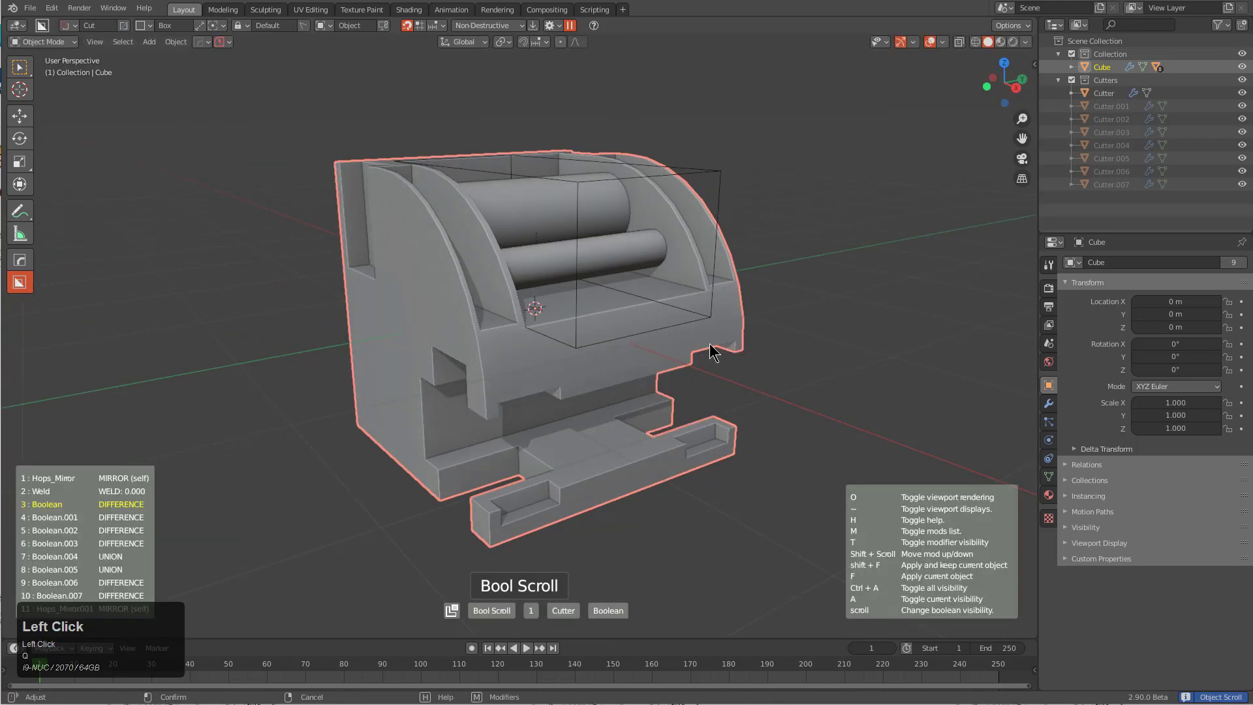
left_click(711, 351)
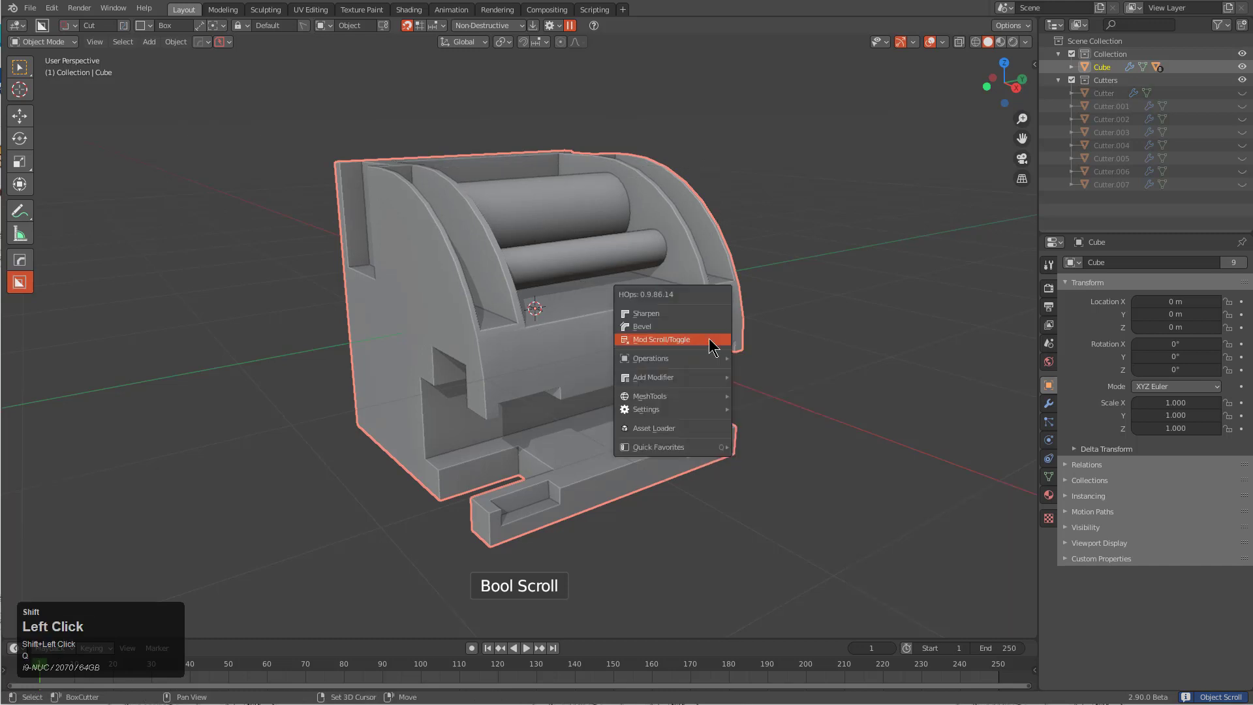
left_click(658, 339)
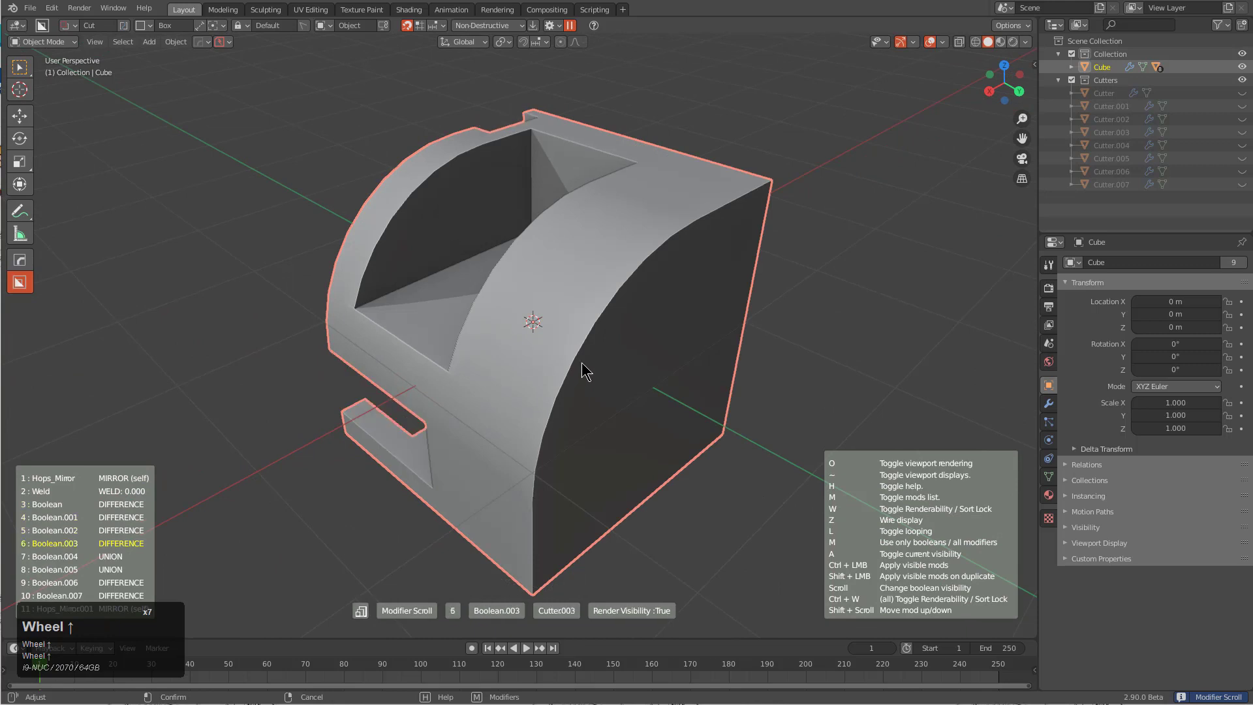
scroll("down", 3)
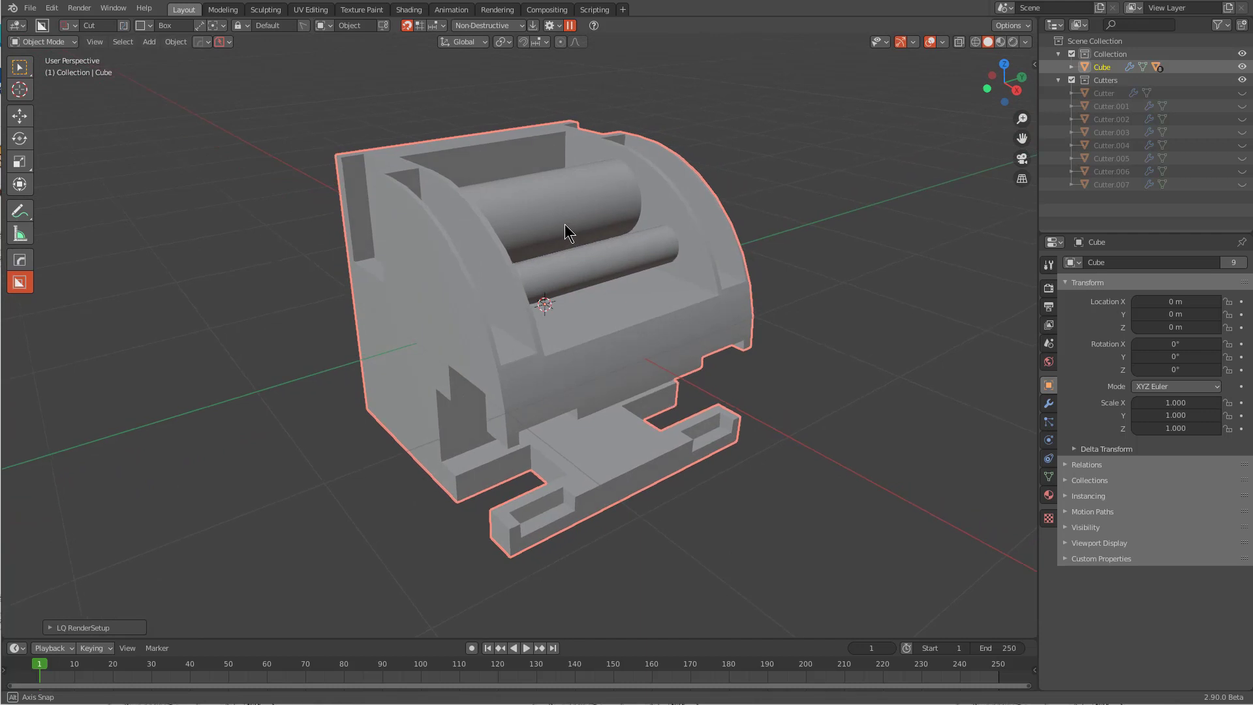
left_click(1027, 41)
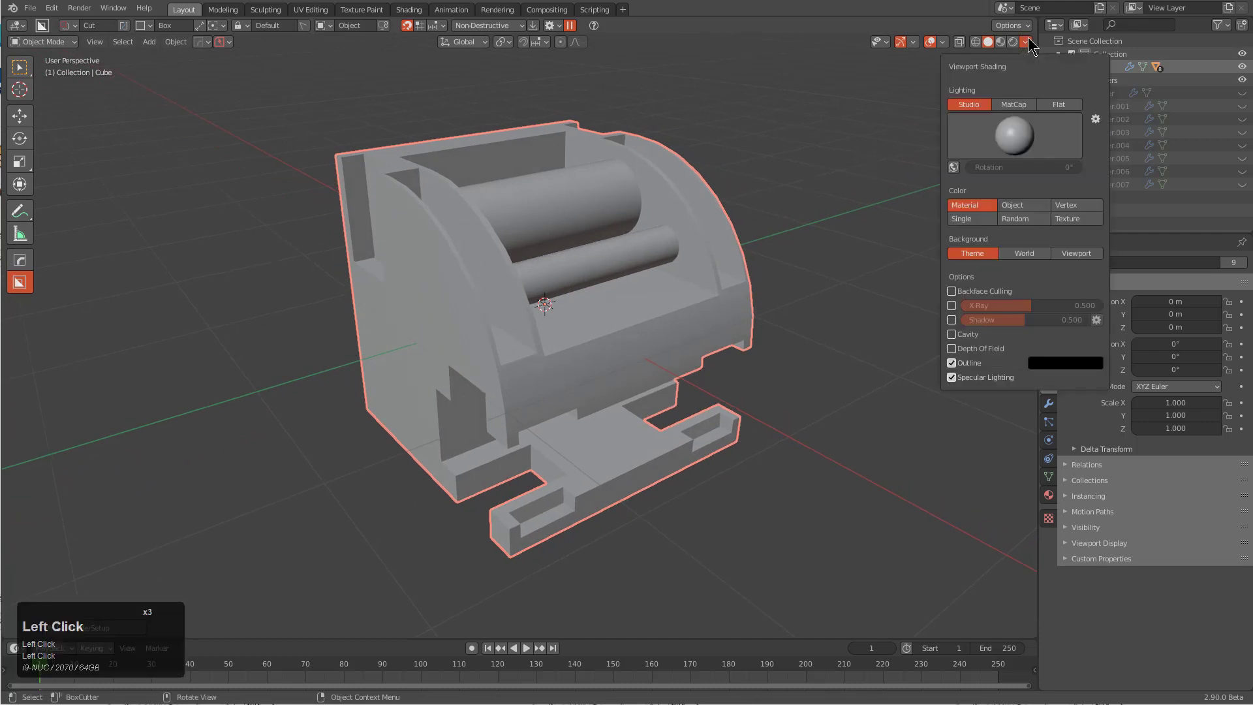
mouse_move(959, 339)
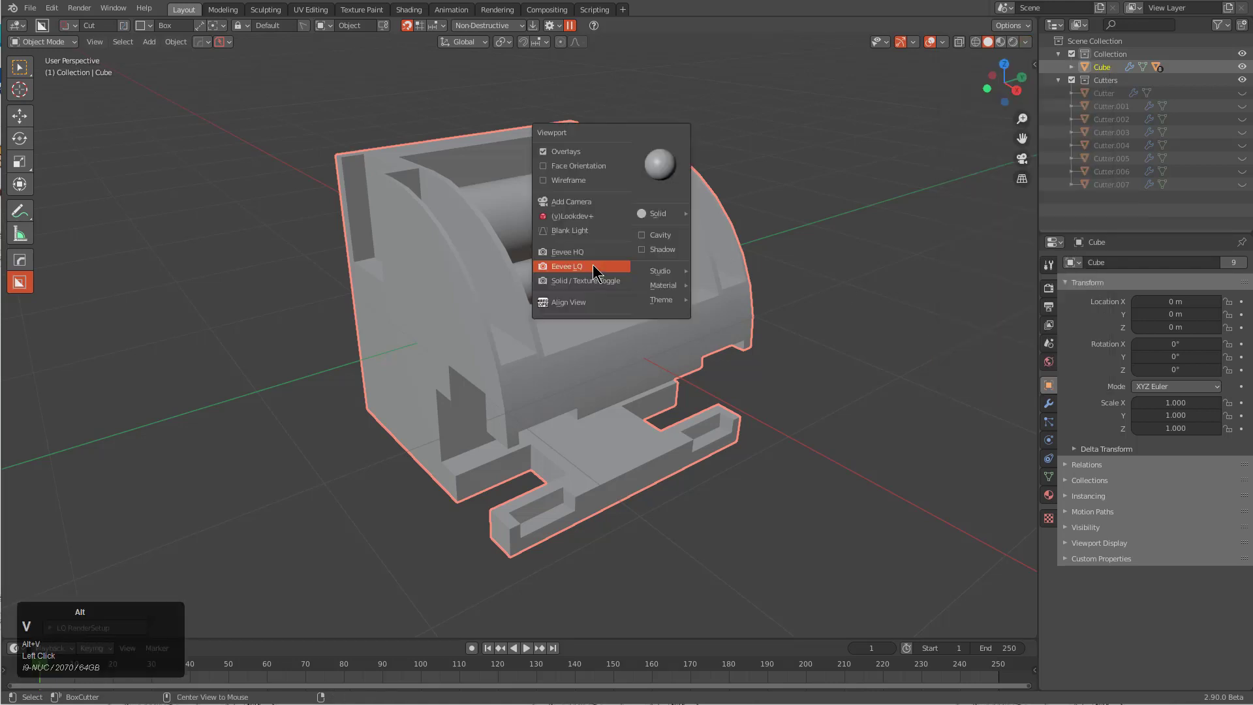
mouse_move(591, 260)
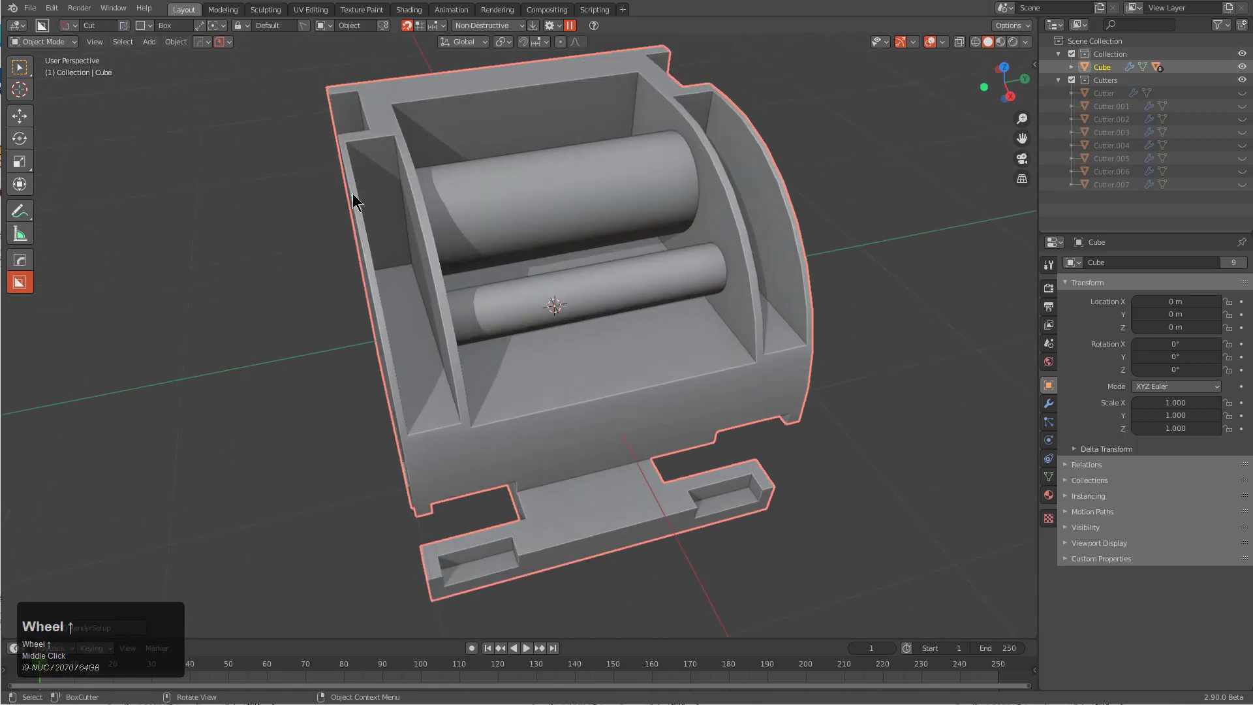
left_click_drag(355, 200, 511, 375)
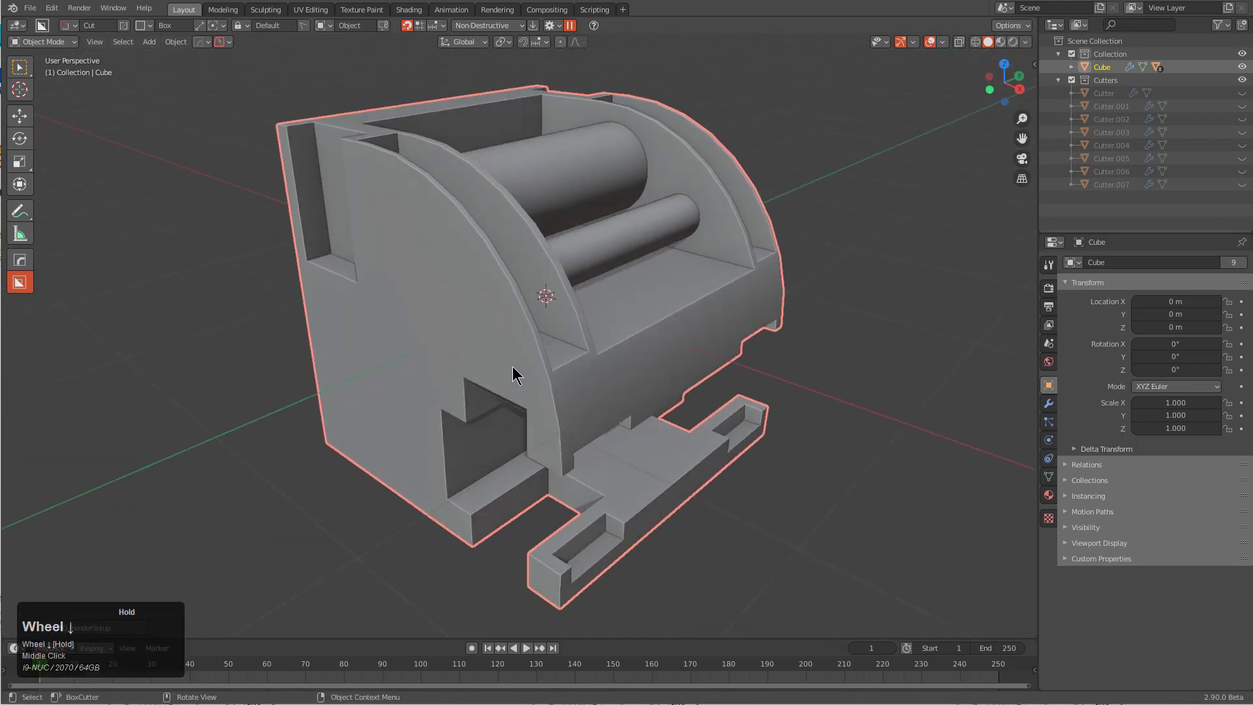